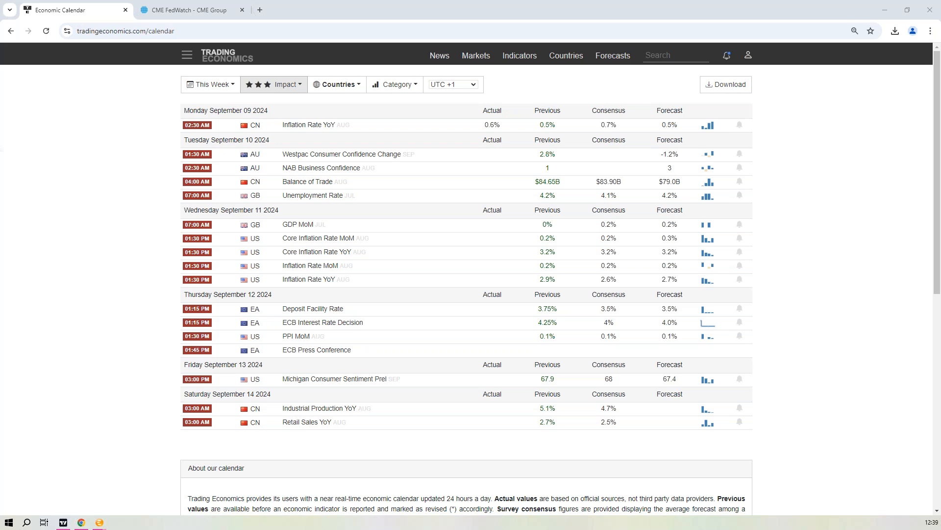
{"action": "mouse_move", "coordinate": [151, 343]}
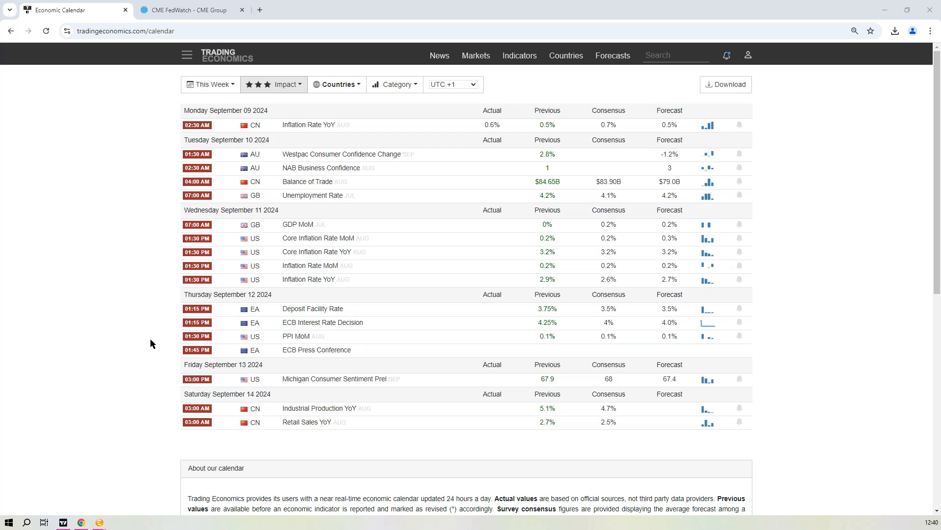
{"action": "mouse_move", "coordinate": [260, 241]}
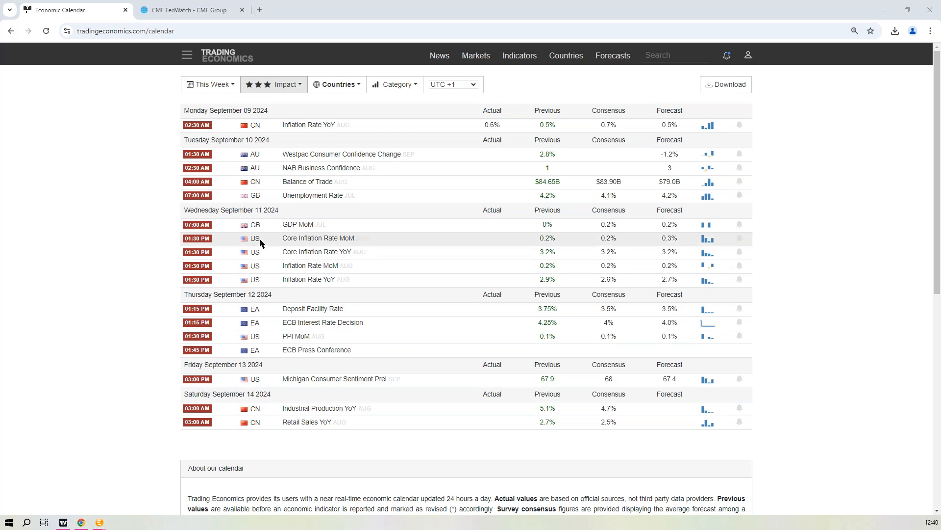
{"action": "mouse_move", "coordinate": [411, 126]}
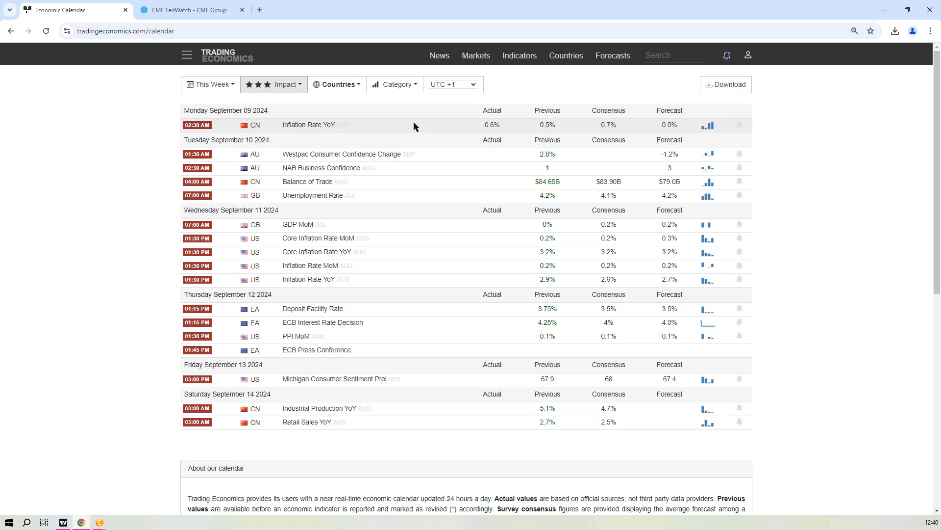
{"action": "mouse_move", "coordinate": [513, 127]}
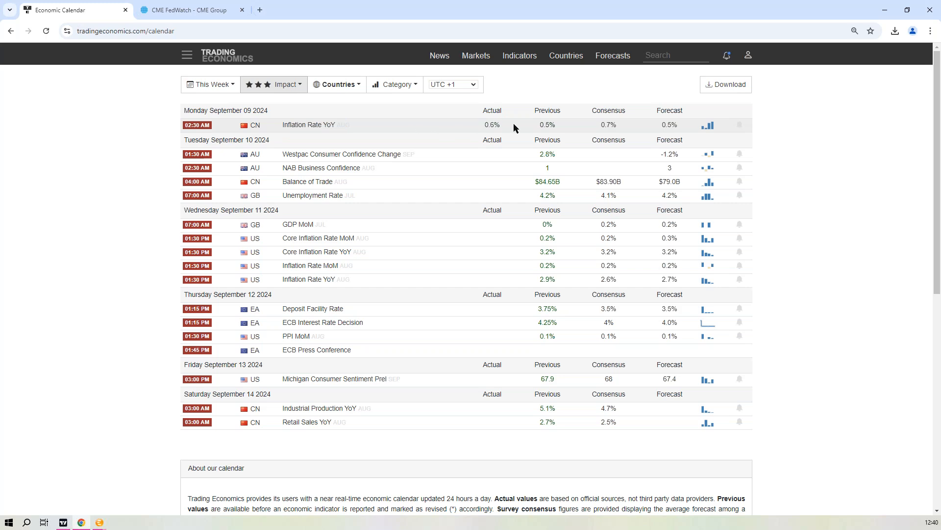
{"action": "mouse_move", "coordinate": [608, 128]}
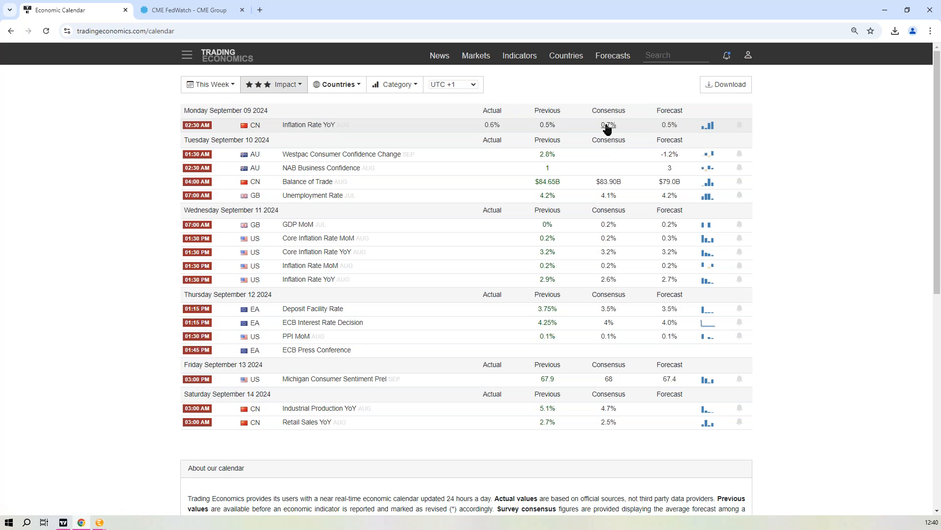
{"action": "mouse_move", "coordinate": [625, 130]}
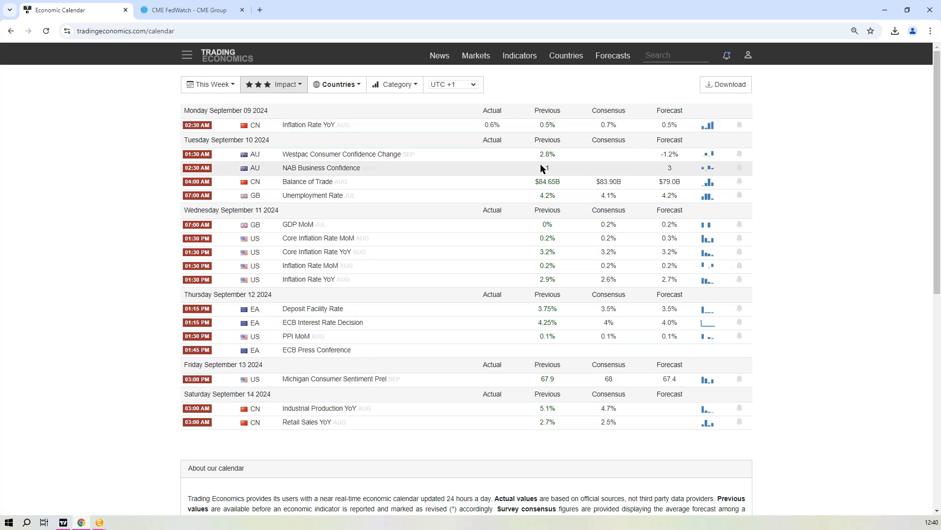
{"action": "mouse_move", "coordinate": [454, 234]}
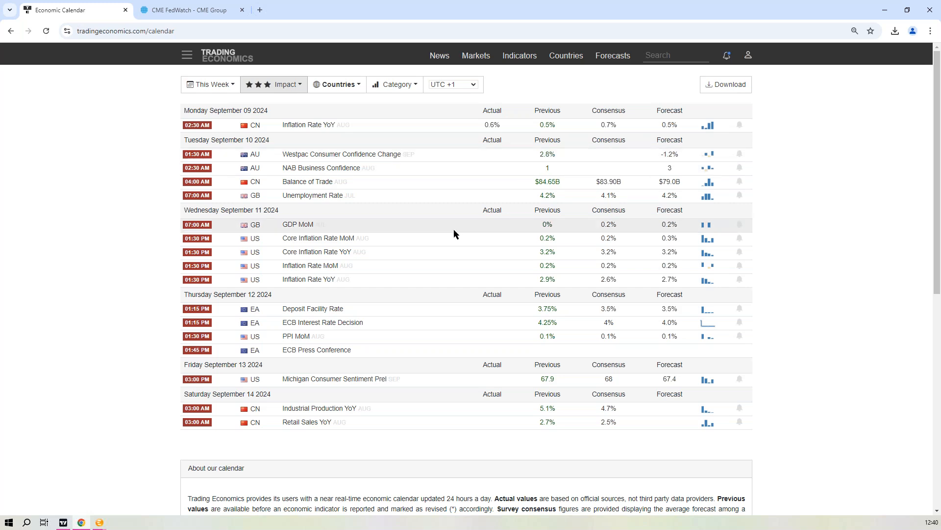
{"action": "mouse_move", "coordinate": [368, 266]}
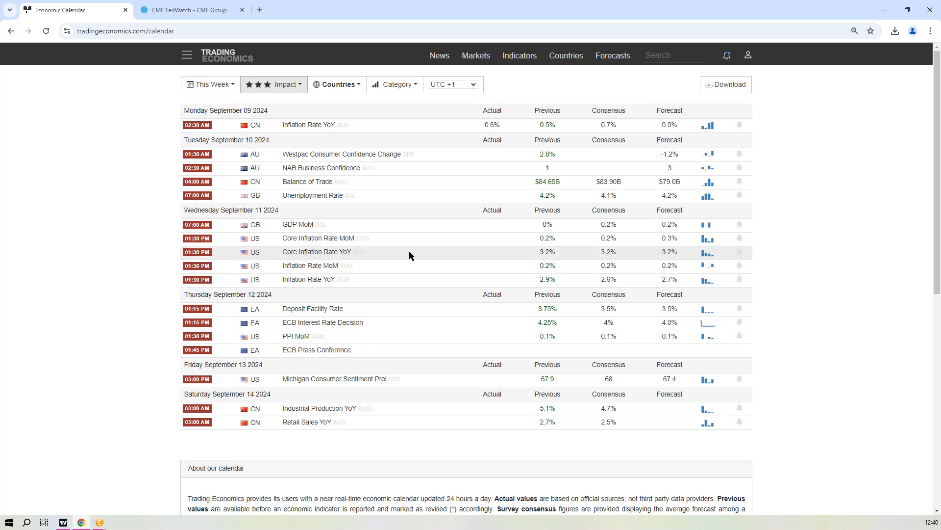
Step: Review FedWatch odds for the 18 Sep, 7 Nov and 18 Dec 2024 Fed meetings
{"action": "double_click", "coordinate": [312, 195]}
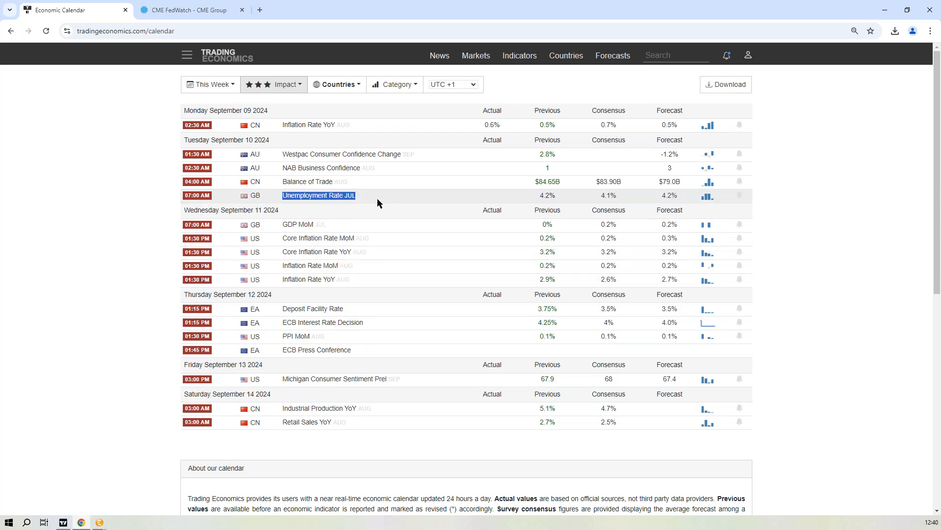
{"action": "mouse_move", "coordinate": [384, 198]}
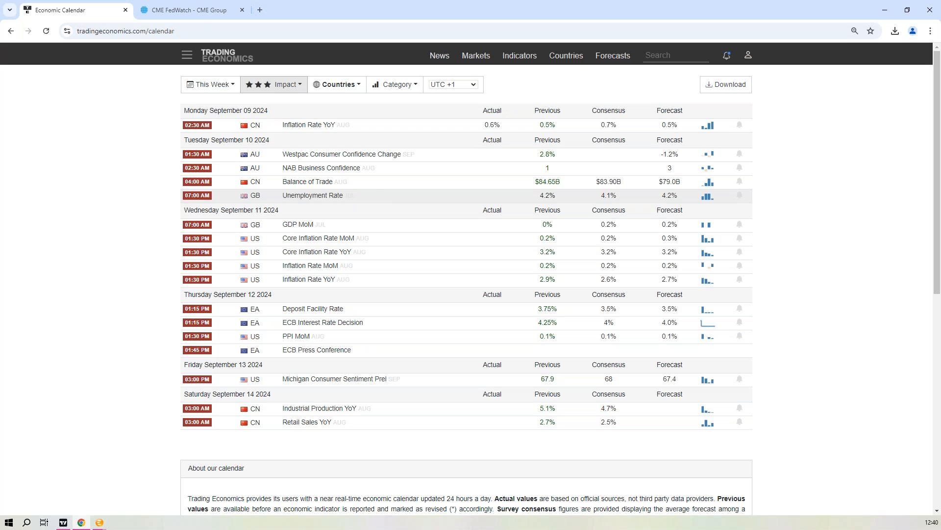
{"action": "mouse_move", "coordinate": [424, 200]}
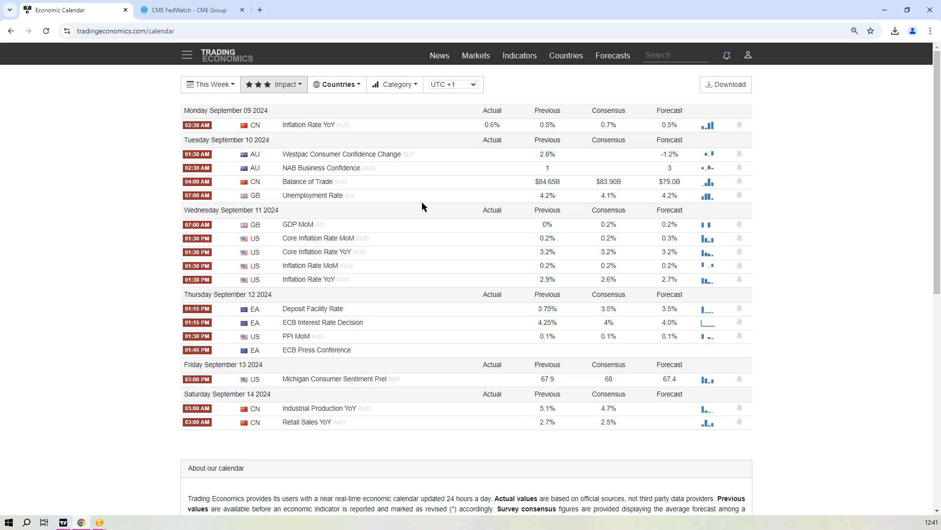
{"action": "left_click", "coordinate": [189, 10]}
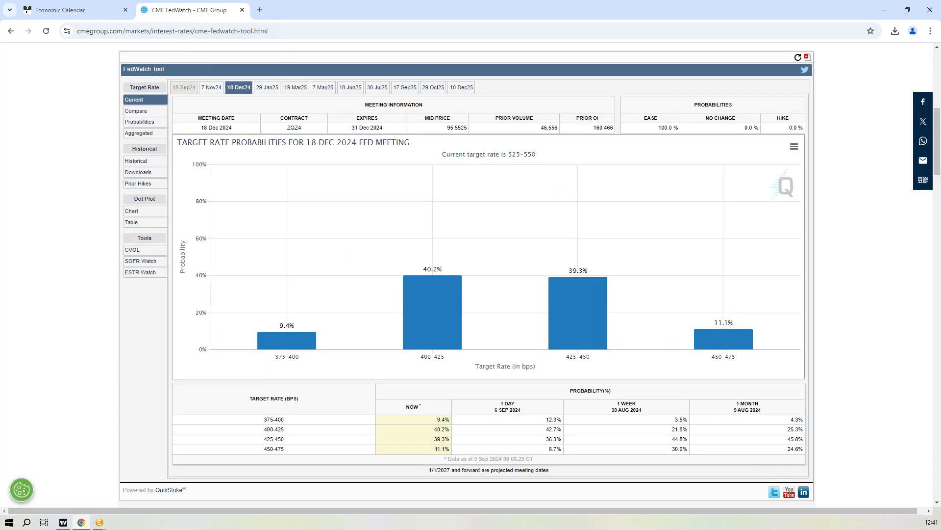
{"action": "left_click", "coordinate": [183, 87]}
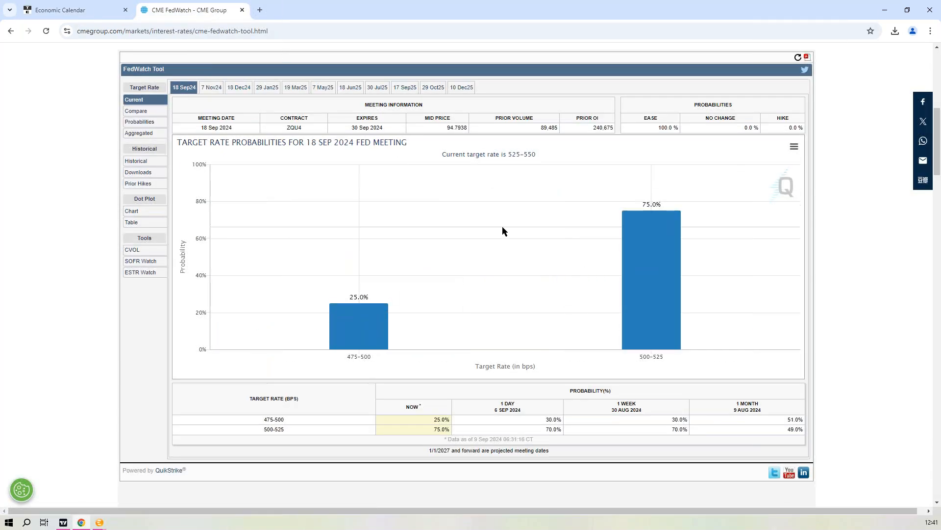
{"action": "mouse_move", "coordinate": [651, 250]}
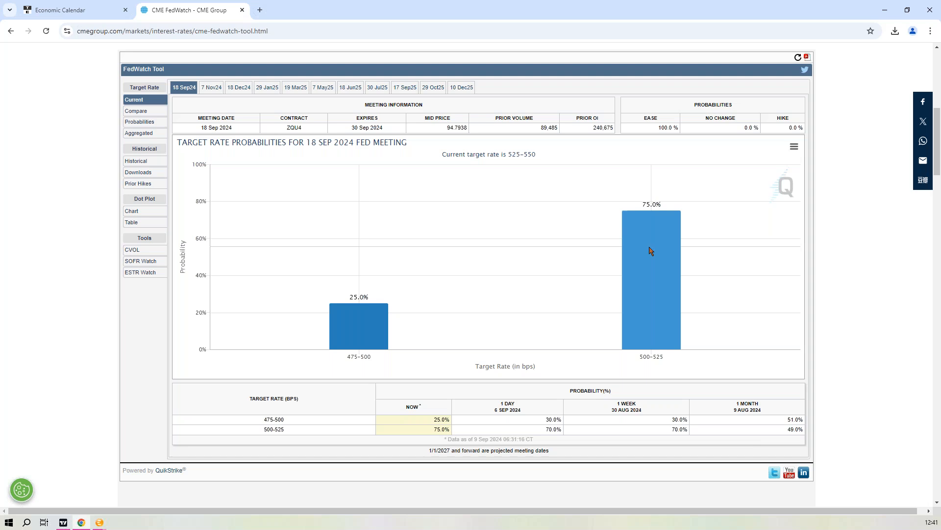
{"action": "mouse_move", "coordinate": [453, 317]}
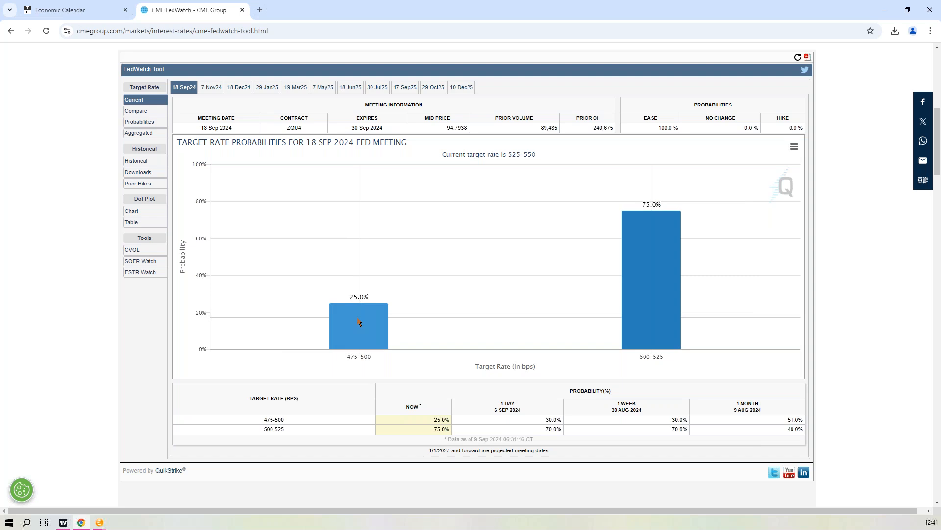
{"action": "mouse_move", "coordinate": [368, 329]}
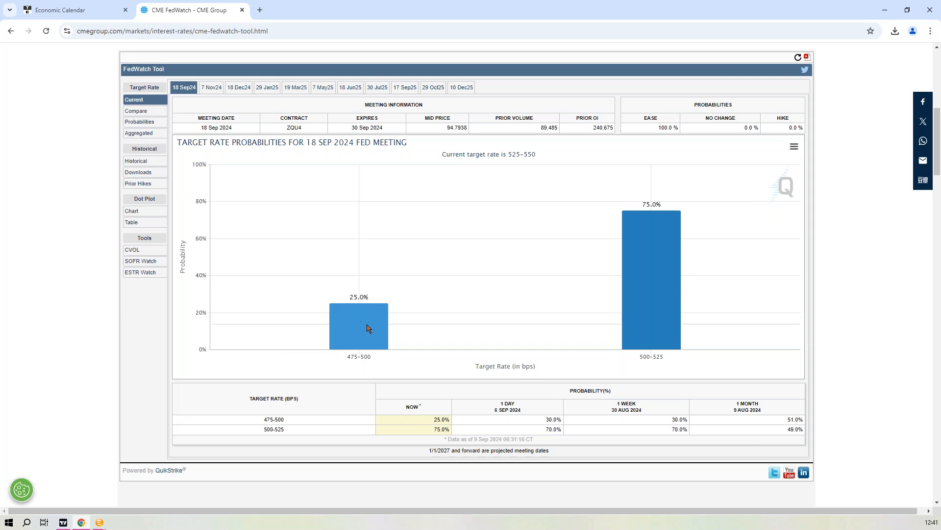
{"action": "left_click", "coordinate": [210, 88]}
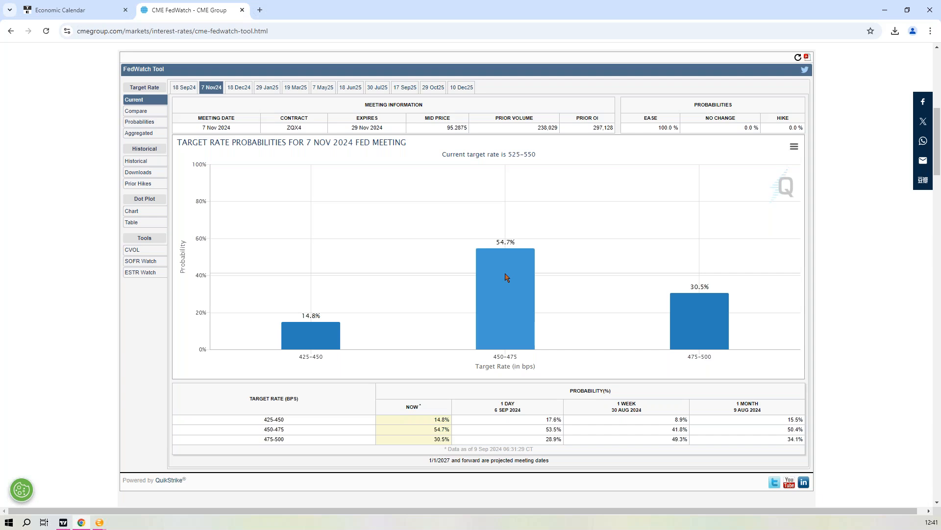
{"action": "mouse_move", "coordinate": [488, 266]}
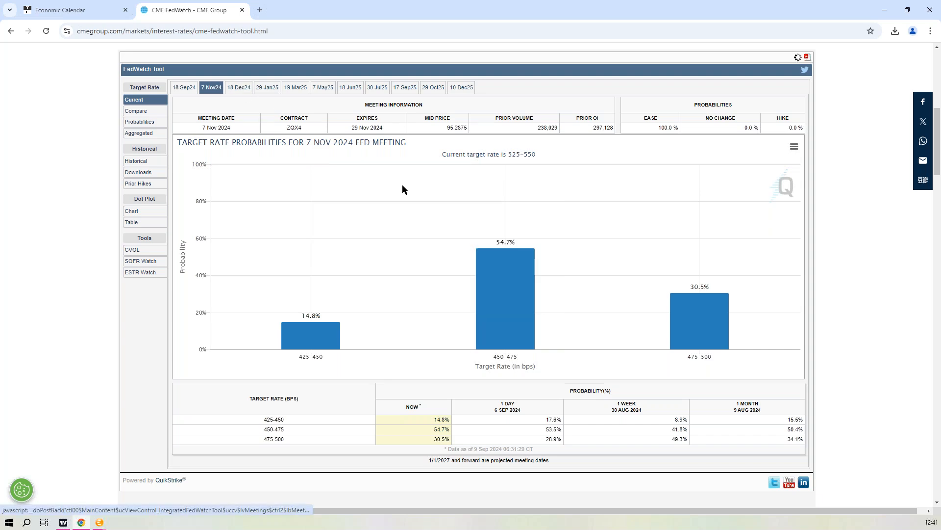
{"action": "left_click", "coordinate": [238, 88]}
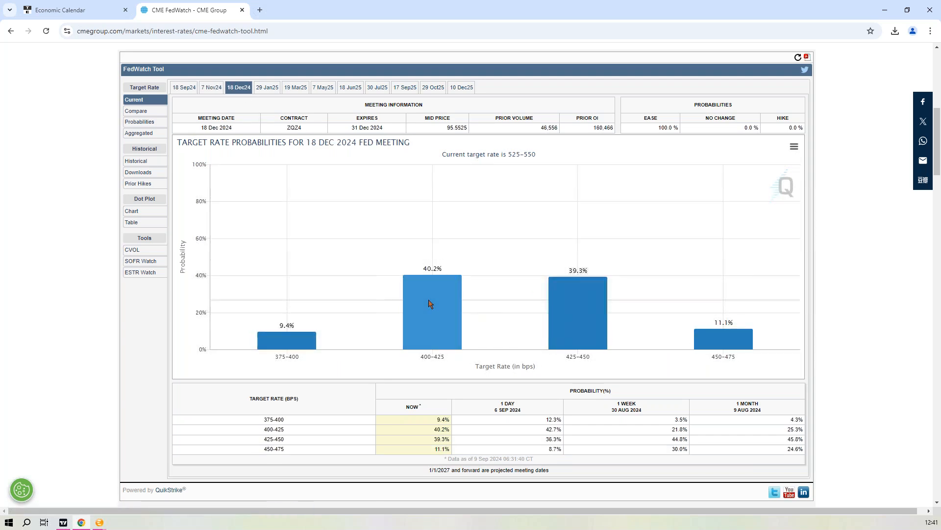
{"action": "mouse_move", "coordinate": [469, 301]}
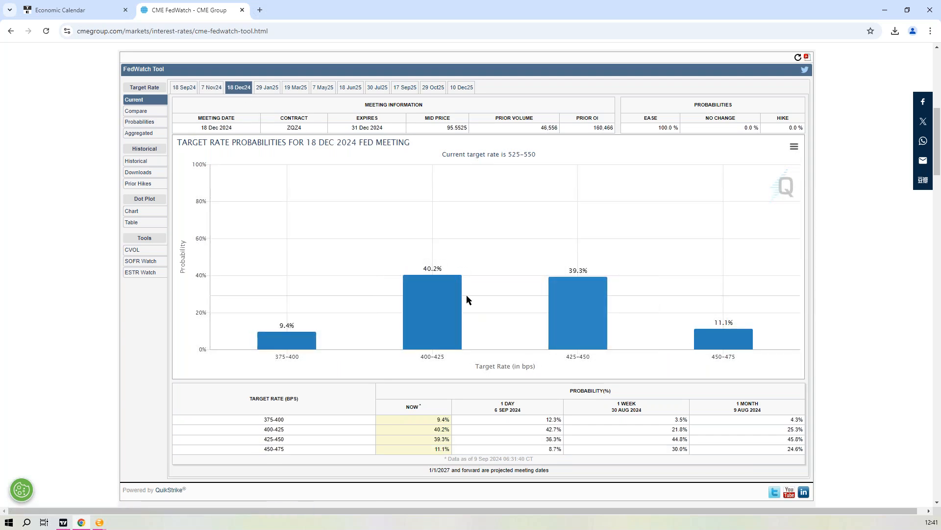
{"action": "mouse_move", "coordinate": [579, 300]}
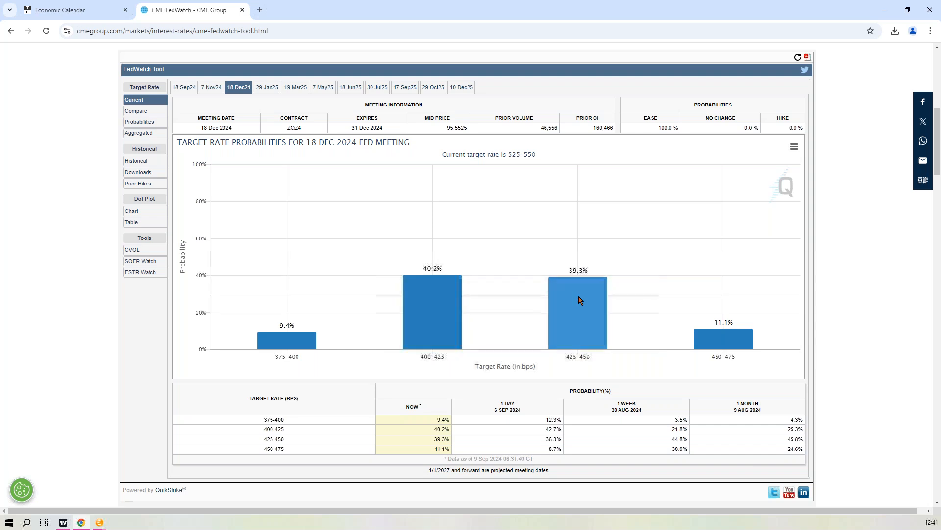
{"action": "mouse_move", "coordinate": [503, 327]}
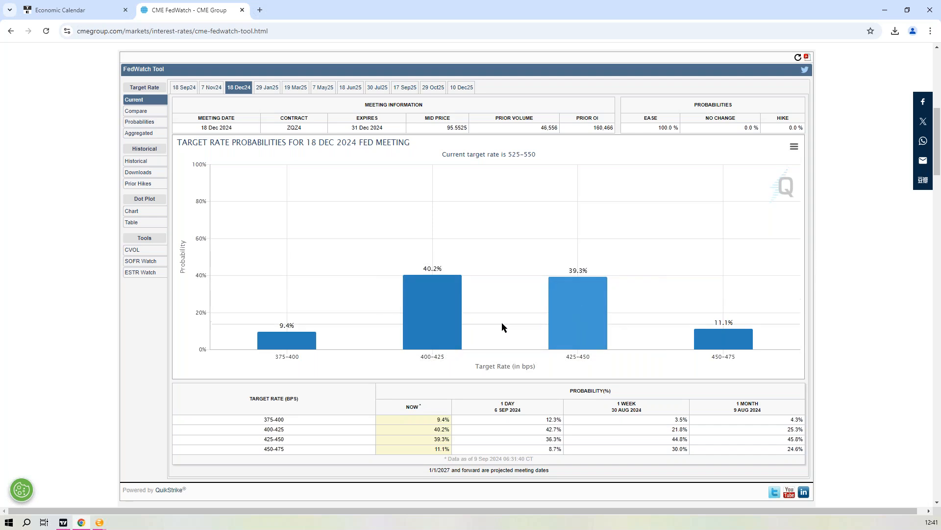
{"action": "mouse_move", "coordinate": [447, 311]}
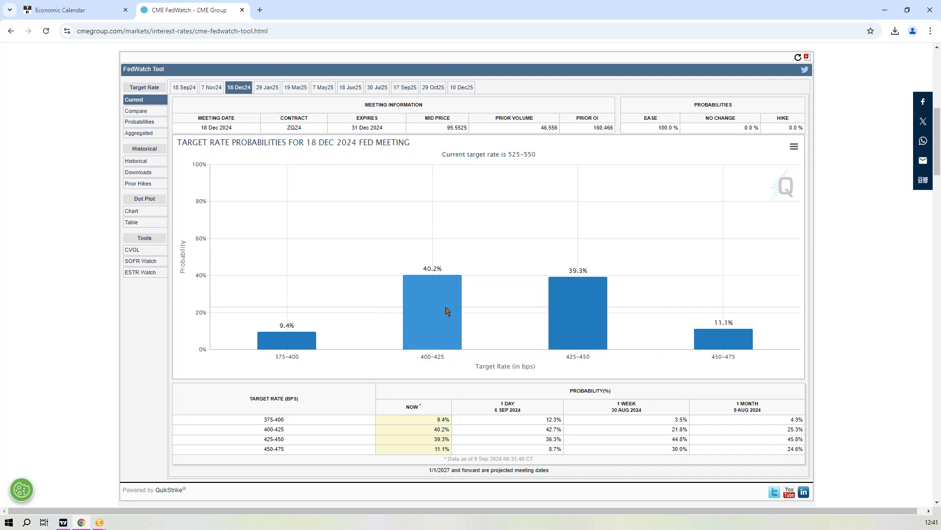
{"action": "mouse_move", "coordinate": [93, 19]}
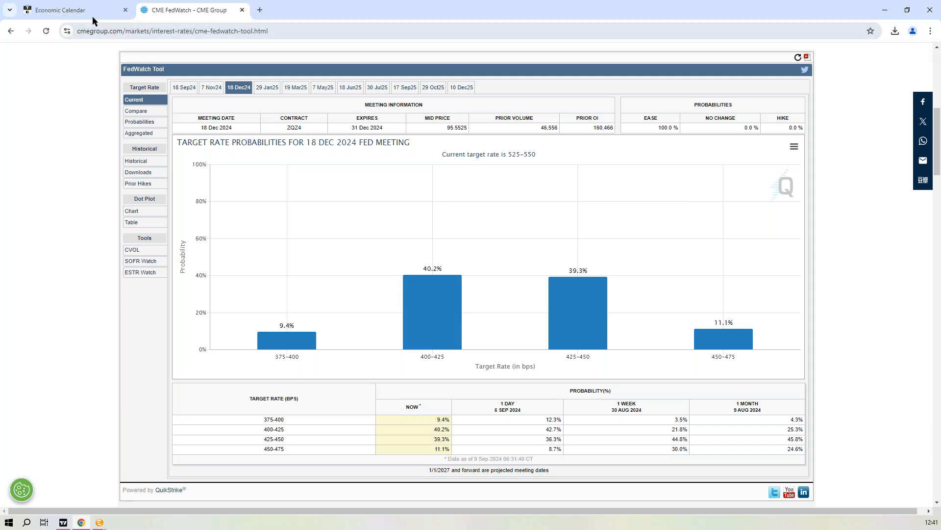
Step: Return to the Trading Economics weekly calendar for September 9-14, 2024
{"action": "left_click", "coordinate": [72, 10]}
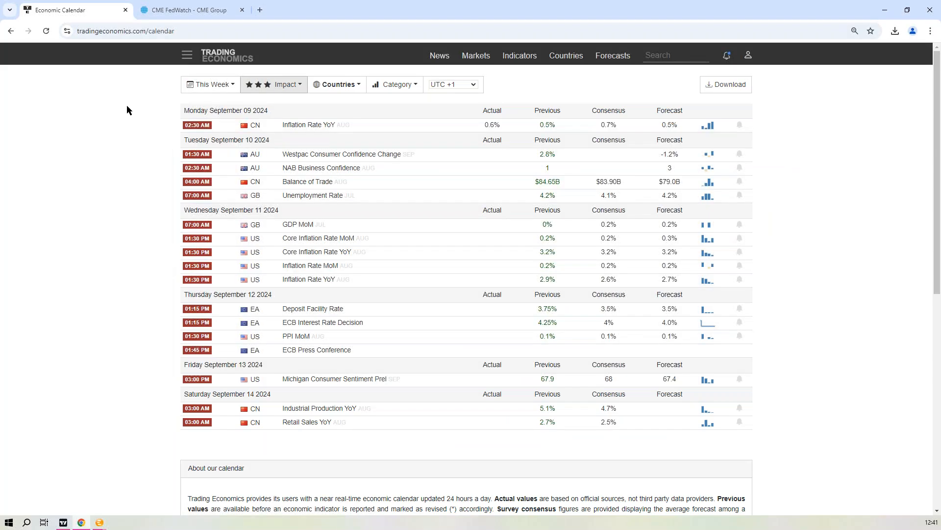
{"action": "mouse_move", "coordinate": [185, 138]}
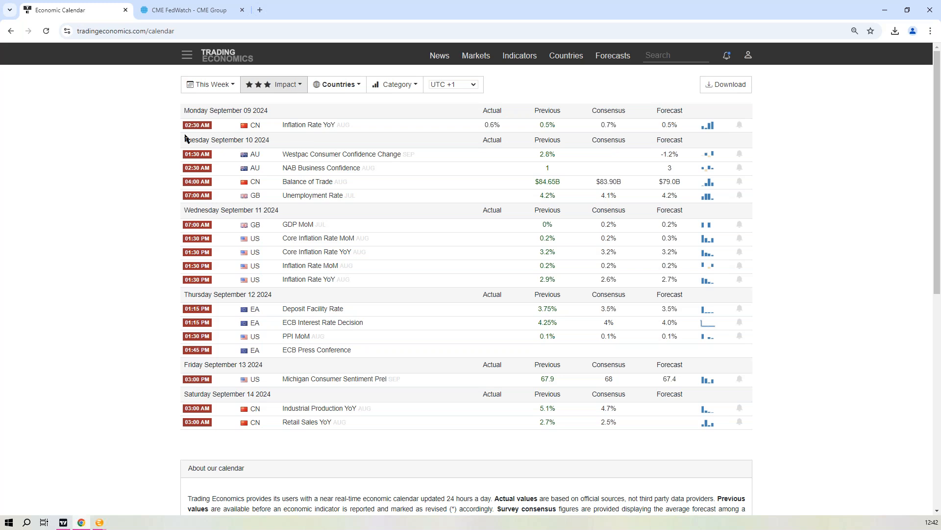
{"action": "mouse_move", "coordinate": [606, 249]}
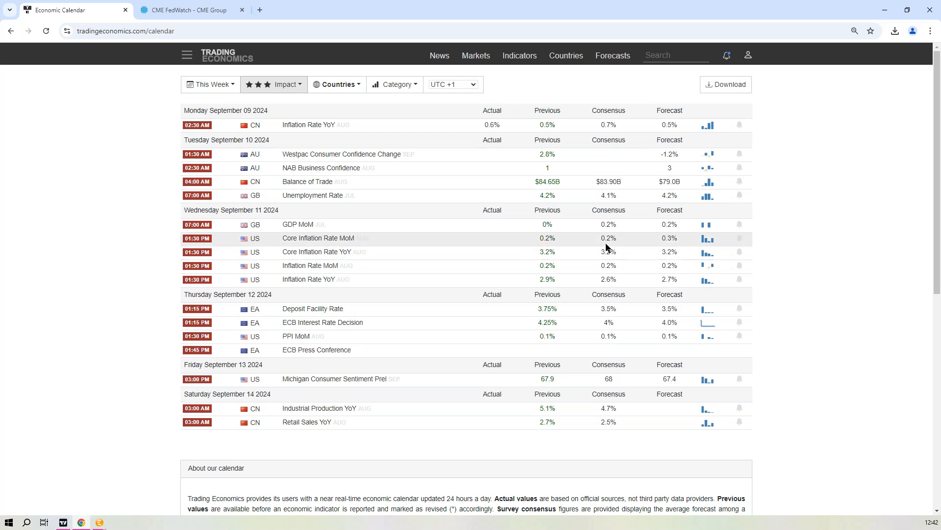
{"action": "mouse_move", "coordinate": [205, 18]}
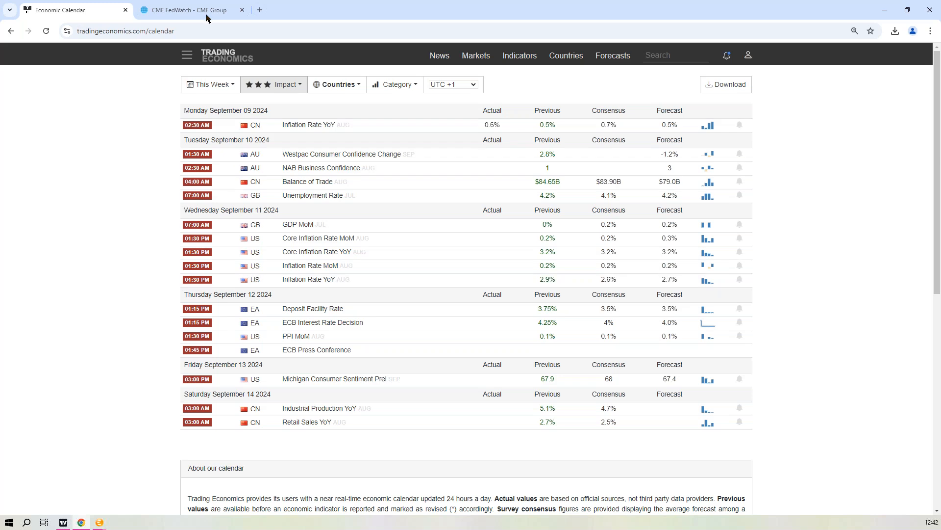
{"action": "left_click", "coordinate": [186, 10]}
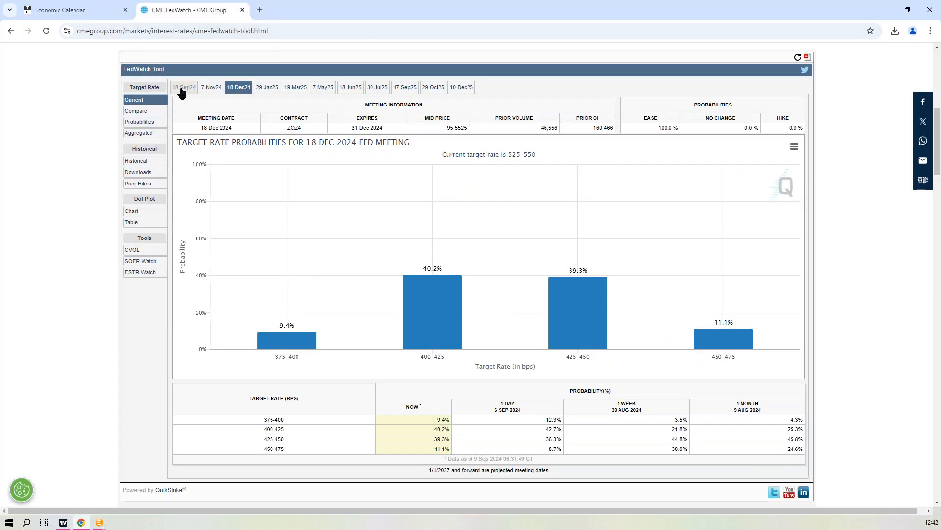
{"action": "left_click", "coordinate": [183, 87]}
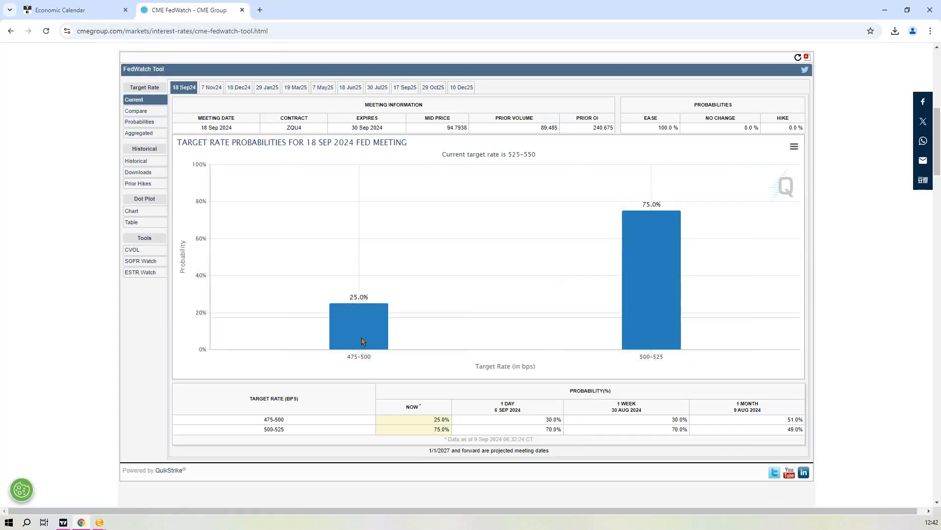
{"action": "mouse_move", "coordinate": [369, 323]}
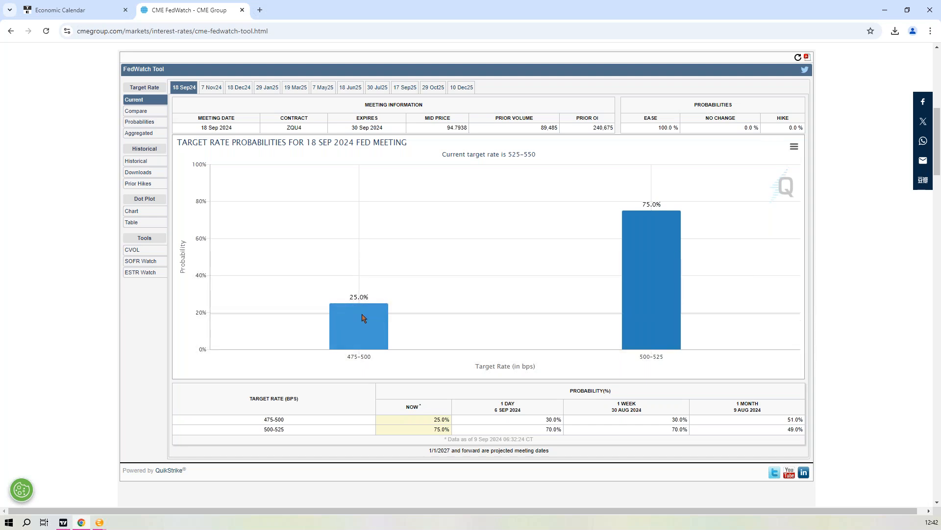
{"action": "mouse_move", "coordinate": [405, 311]}
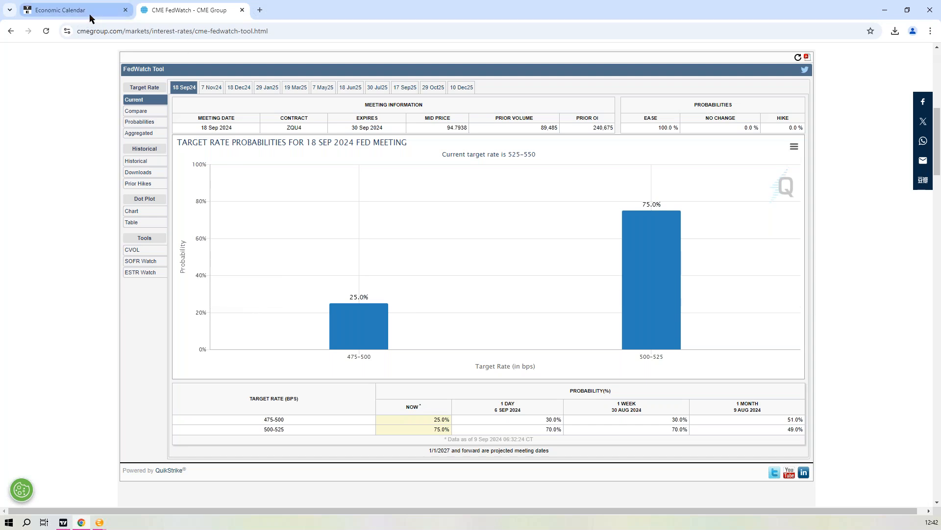
Step: Bring up the Trading Economics high-impact calendar for September 9-14, 2024
{"action": "left_click", "coordinate": [60, 10]}
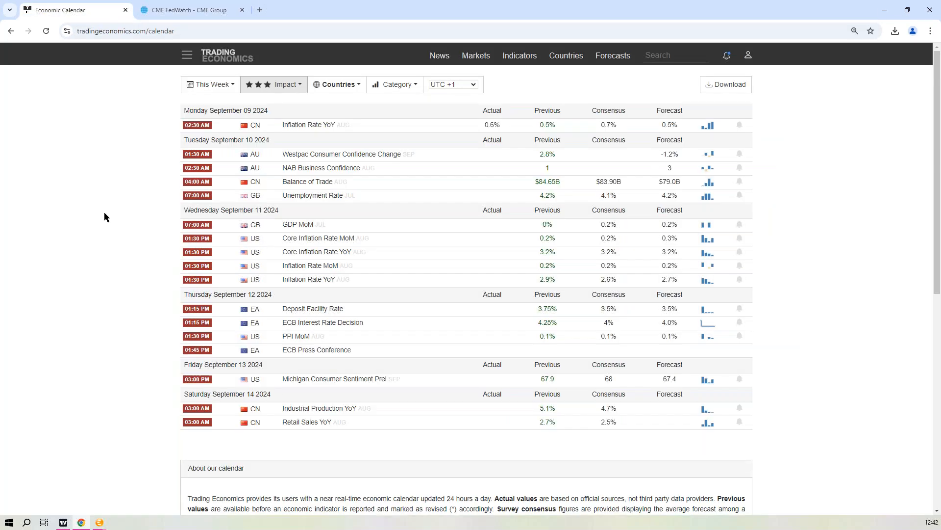
{"action": "mouse_move", "coordinate": [101, 213]}
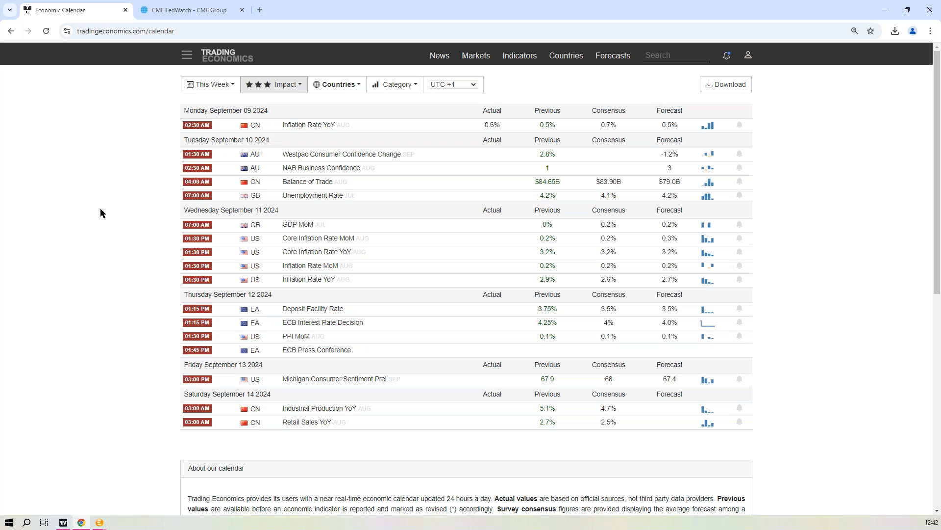
{"action": "mouse_move", "coordinate": [179, 393]}
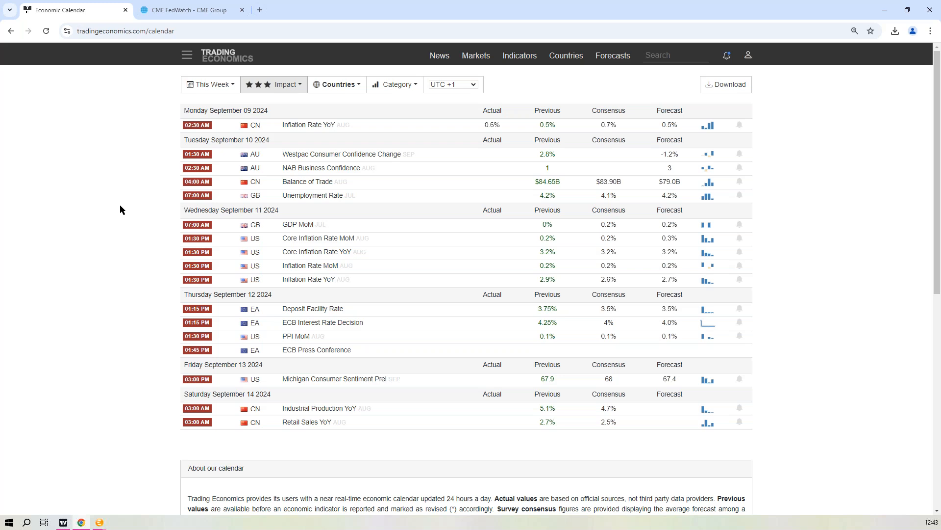
{"action": "mouse_move", "coordinate": [60, 448]}
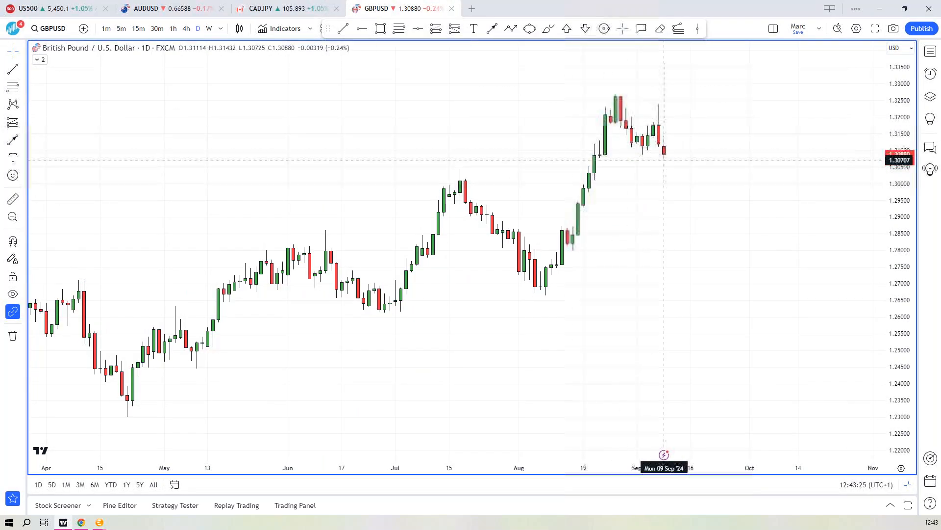
{"action": "mouse_move", "coordinate": [603, 234]}
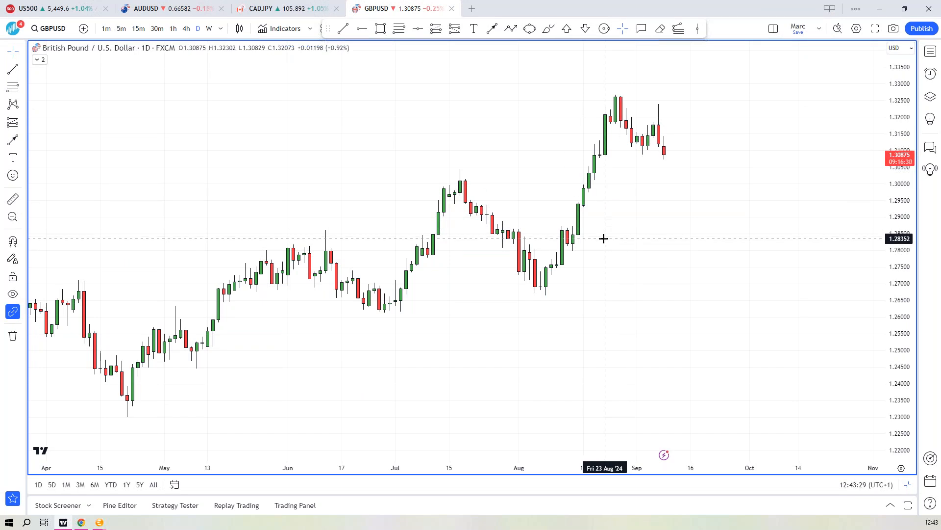
{"action": "mouse_move", "coordinate": [597, 236]}
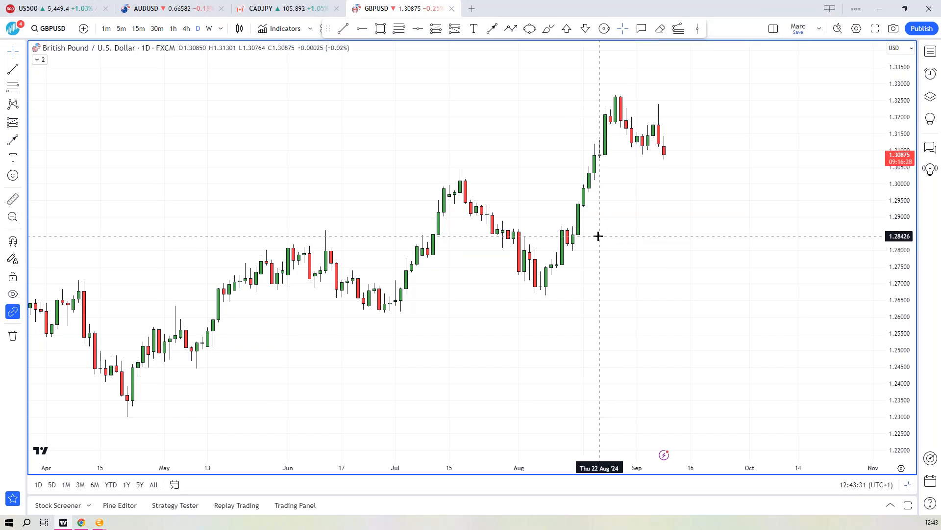
{"action": "mouse_move", "coordinate": [594, 232]}
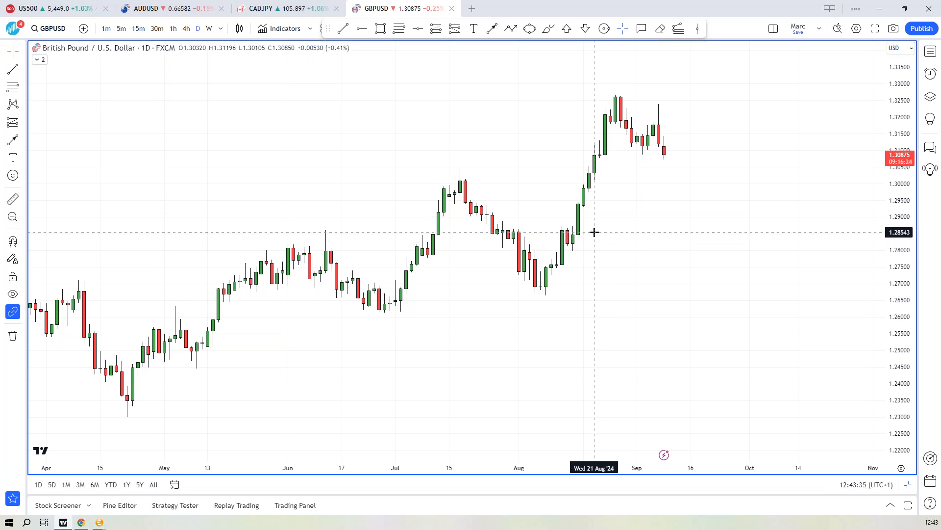
{"action": "mouse_move", "coordinate": [627, 178]}
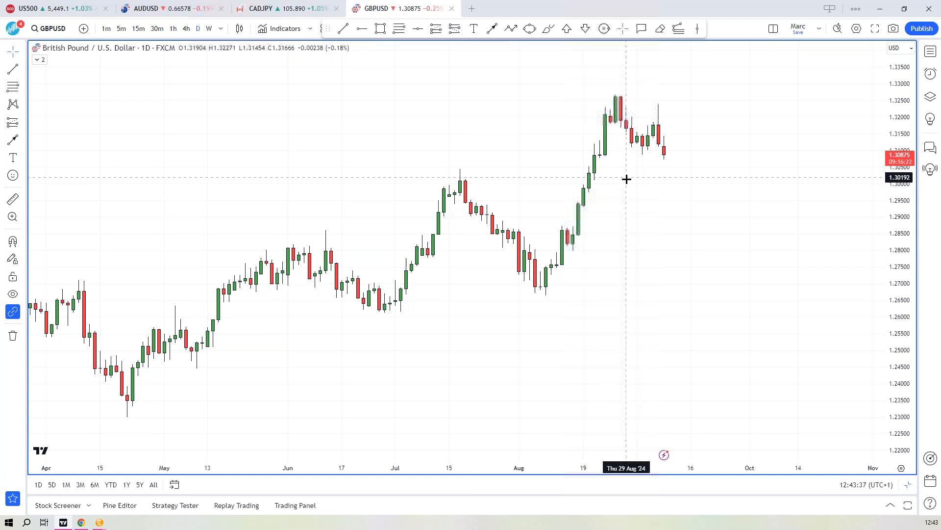
{"action": "mouse_move", "coordinate": [588, 156]}
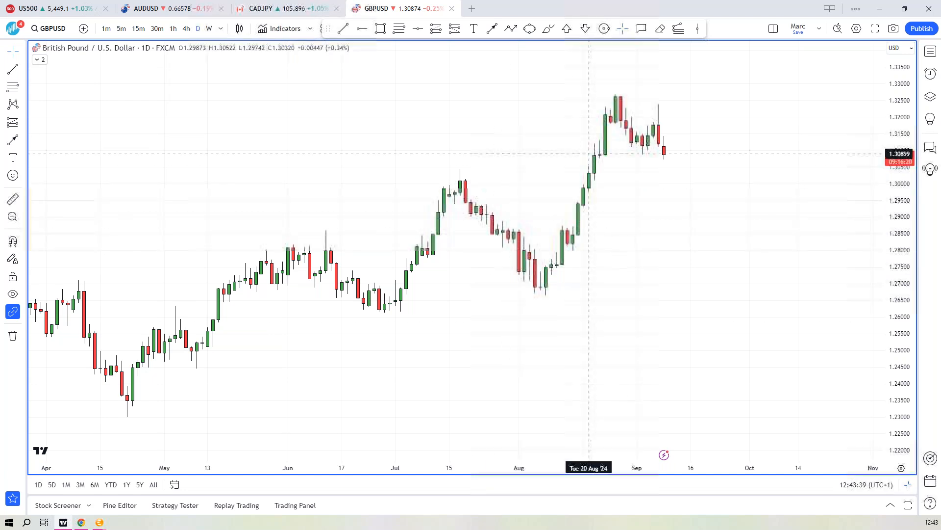
{"action": "mouse_move", "coordinate": [595, 206]}
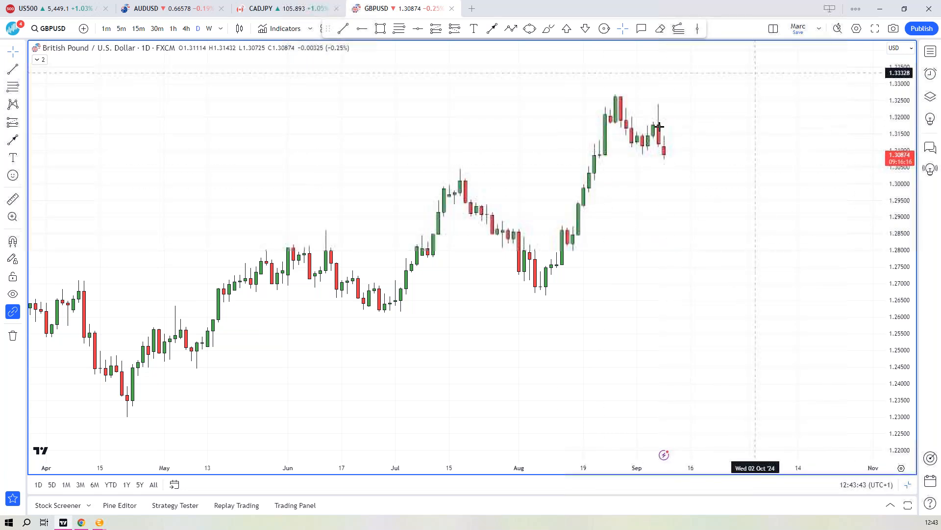
{"action": "mouse_move", "coordinate": [636, 204]}
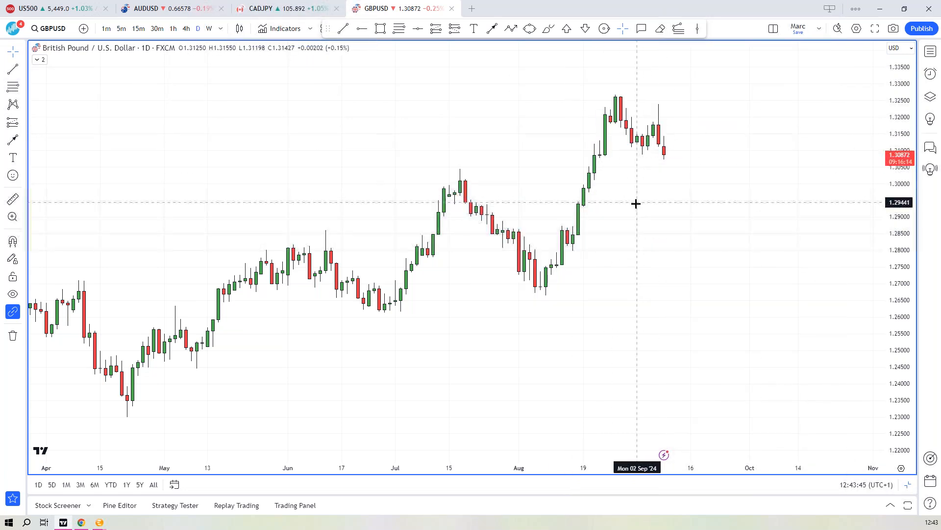
{"action": "mouse_move", "coordinate": [613, 228]}
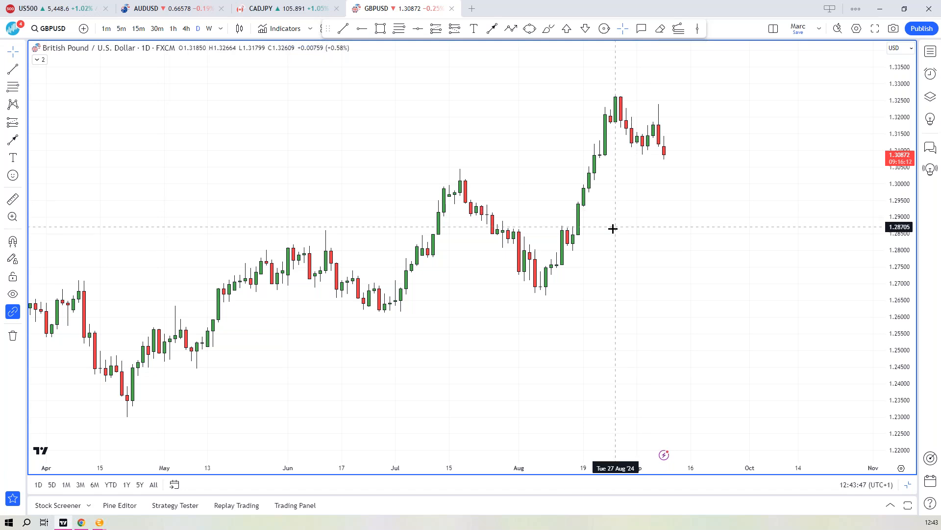
{"action": "mouse_move", "coordinate": [611, 234]}
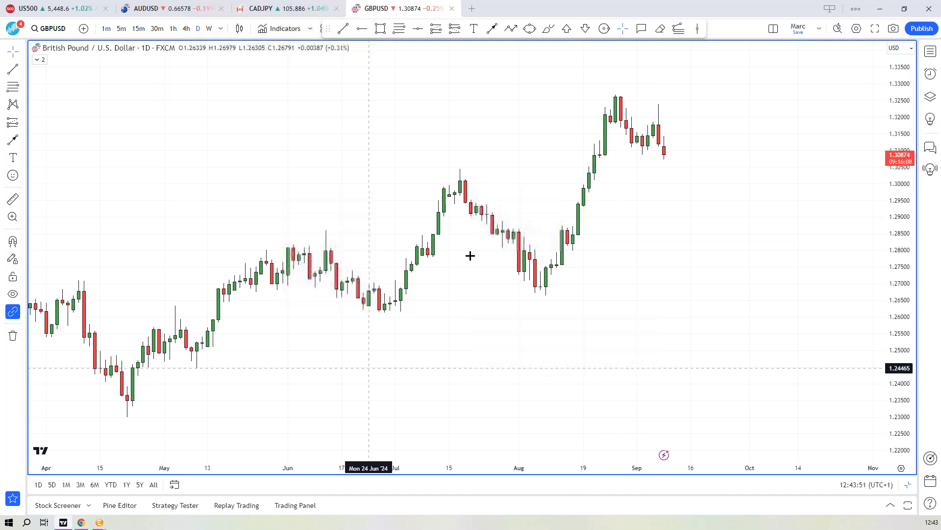
{"action": "mouse_move", "coordinate": [385, 207]}
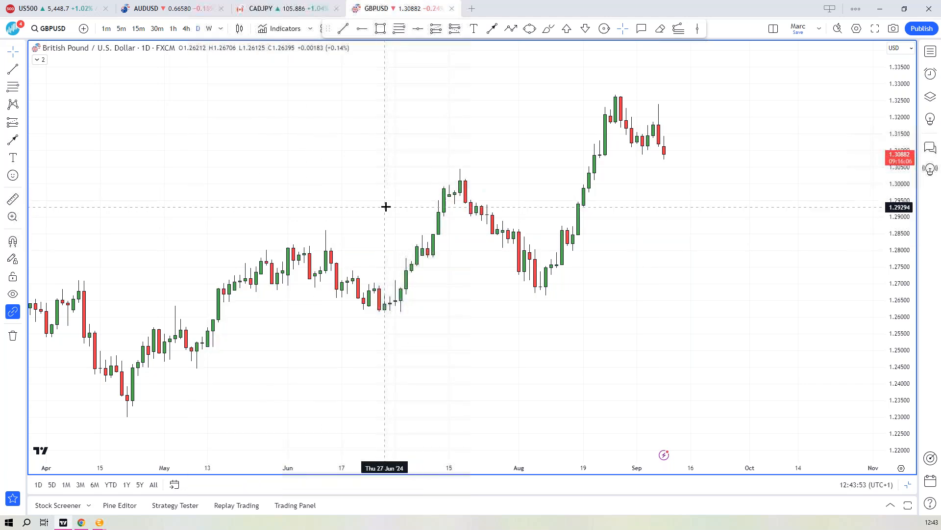
{"action": "mouse_move", "coordinate": [251, 107]}
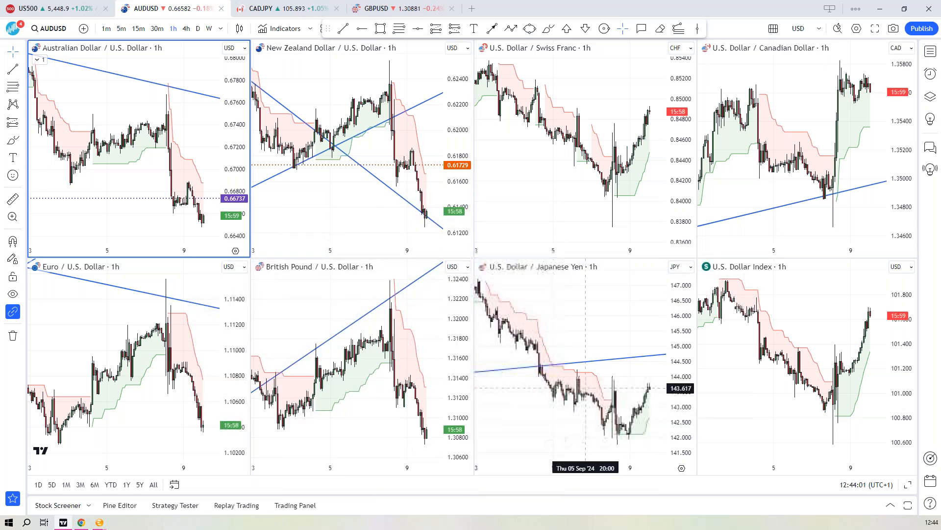
Step: Select the dollar-yen chart, then toggle between the index grid and USD pairs layout
{"action": "left_click", "coordinate": [612, 343]}
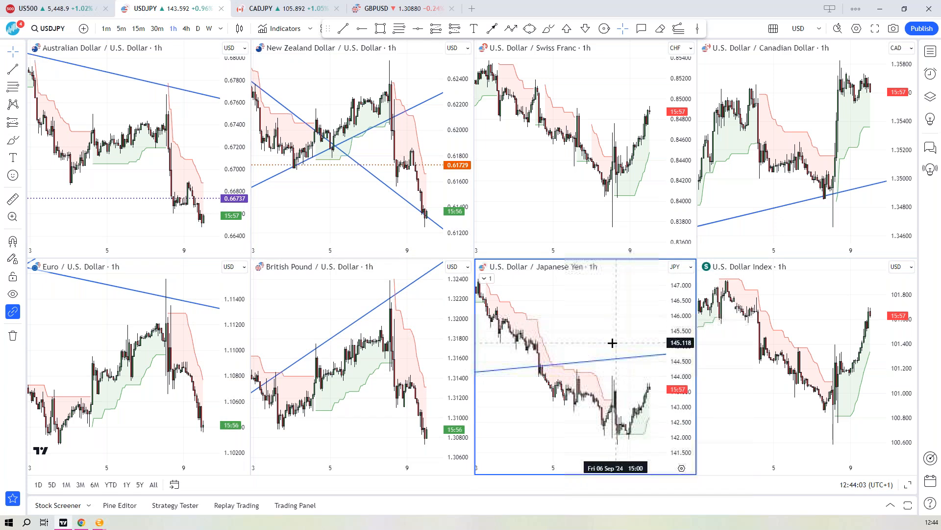
{"action": "mouse_move", "coordinate": [567, 343]}
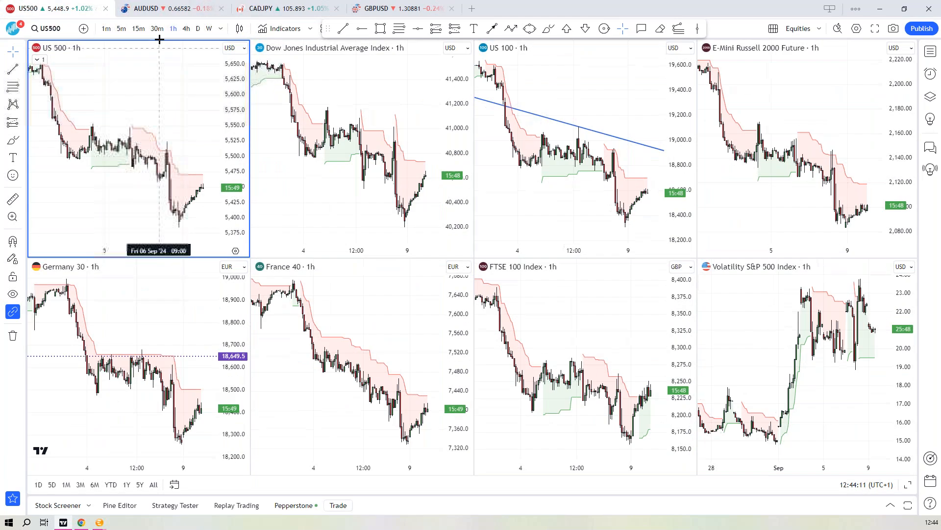
{"action": "left_click", "coordinate": [144, 9]}
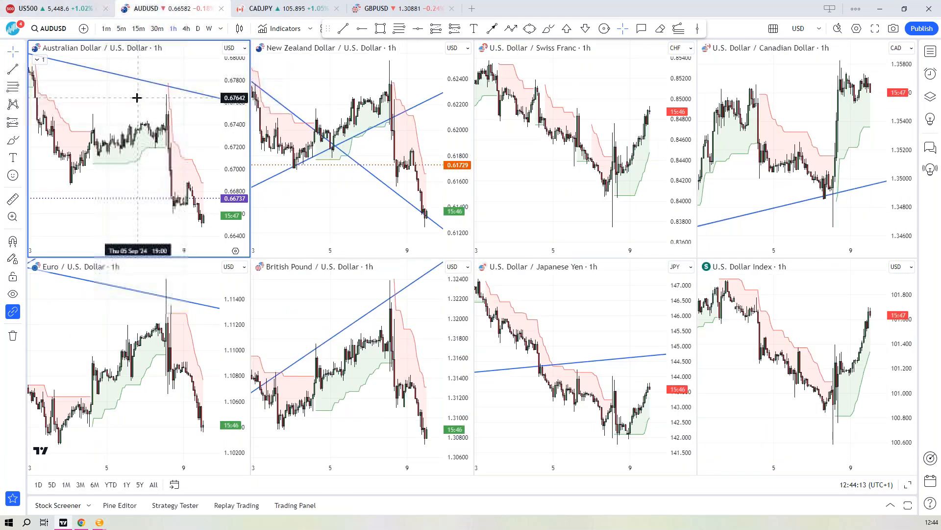
{"action": "mouse_move", "coordinate": [213, 120]}
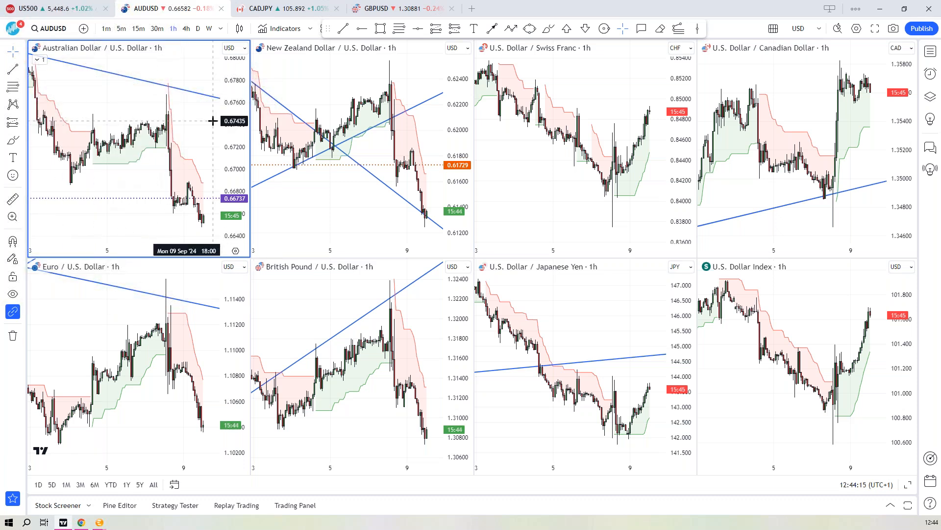
{"action": "mouse_move", "coordinate": [203, 129]}
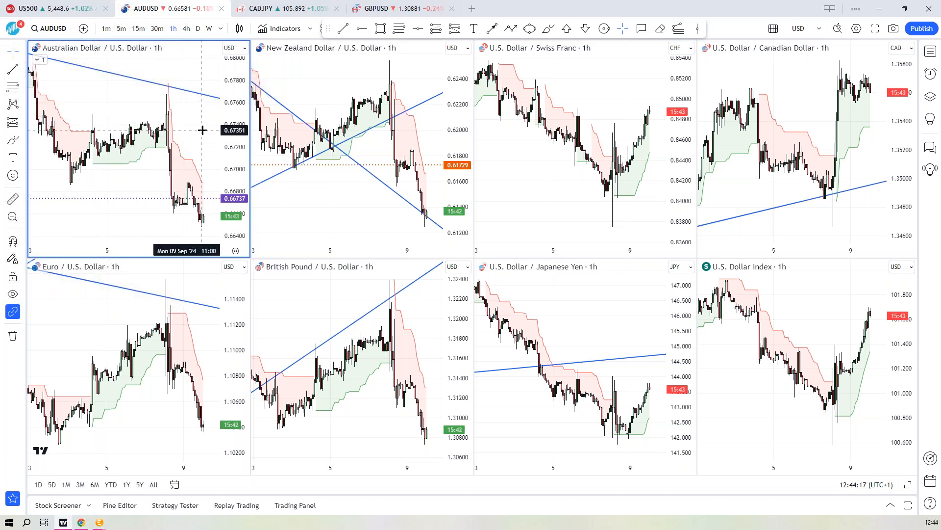
{"action": "mouse_move", "coordinate": [197, 138]}
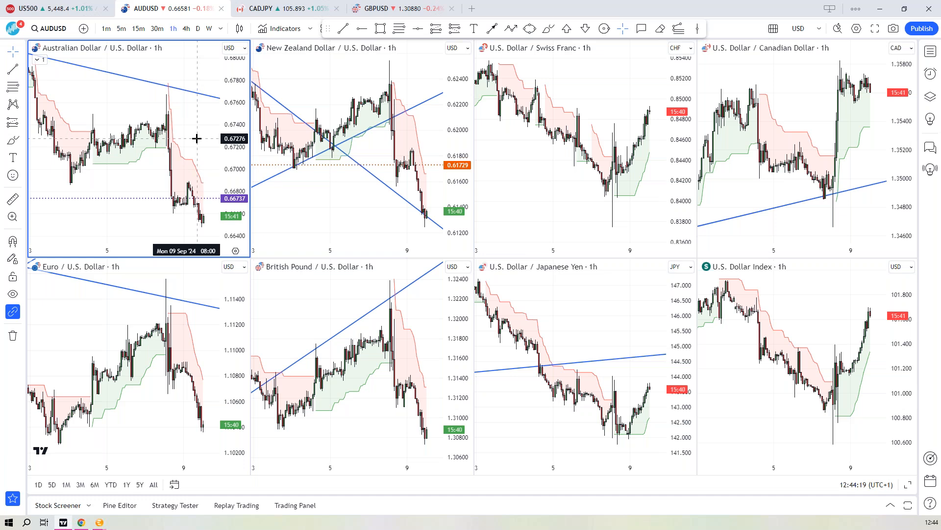
{"action": "mouse_move", "coordinate": [166, 142]}
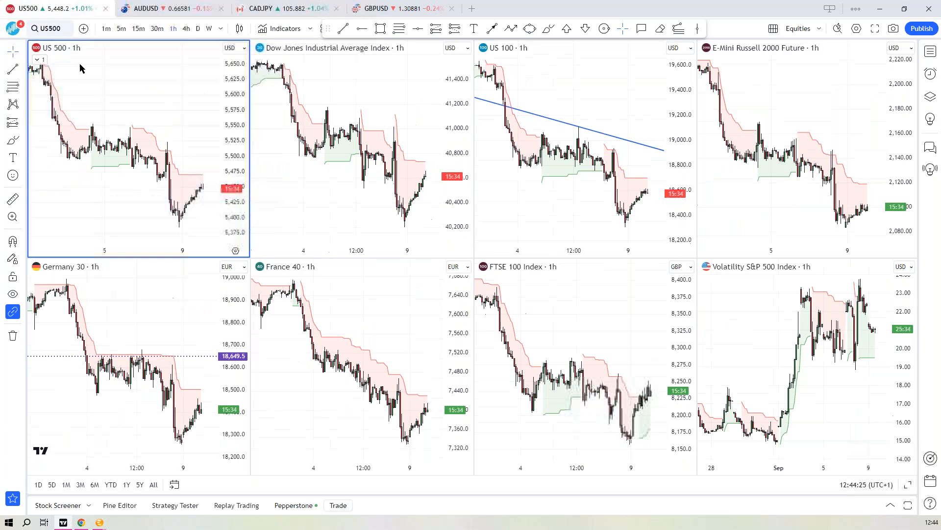
{"action": "left_click", "coordinate": [144, 9]}
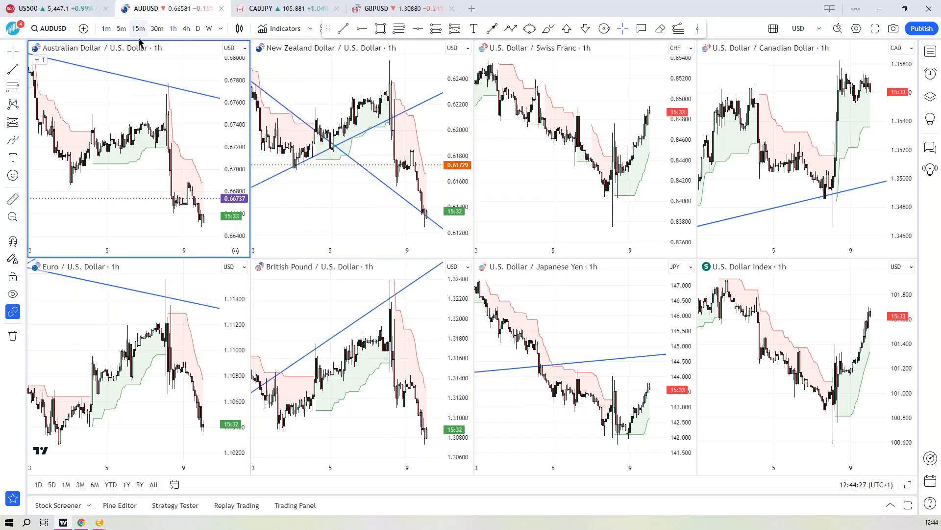
{"action": "mouse_move", "coordinate": [285, 309]}
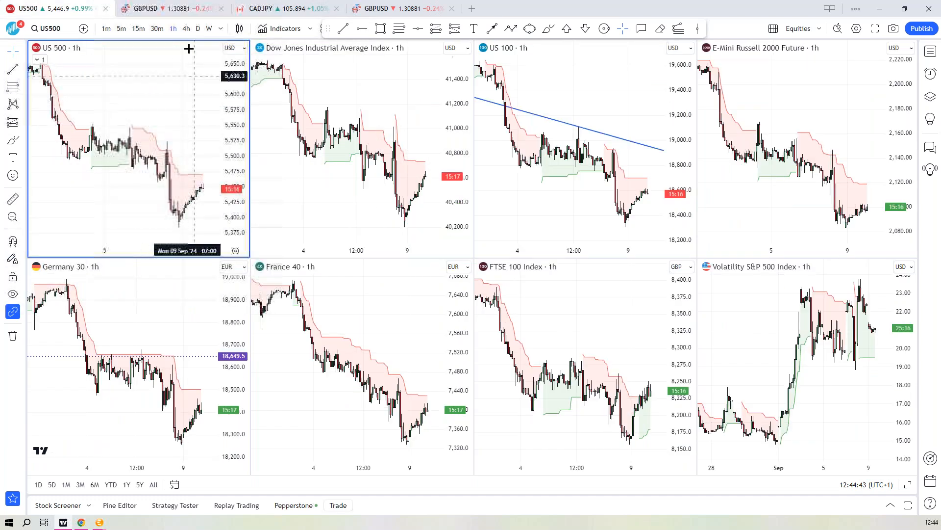
{"action": "mouse_move", "coordinate": [151, 121]}
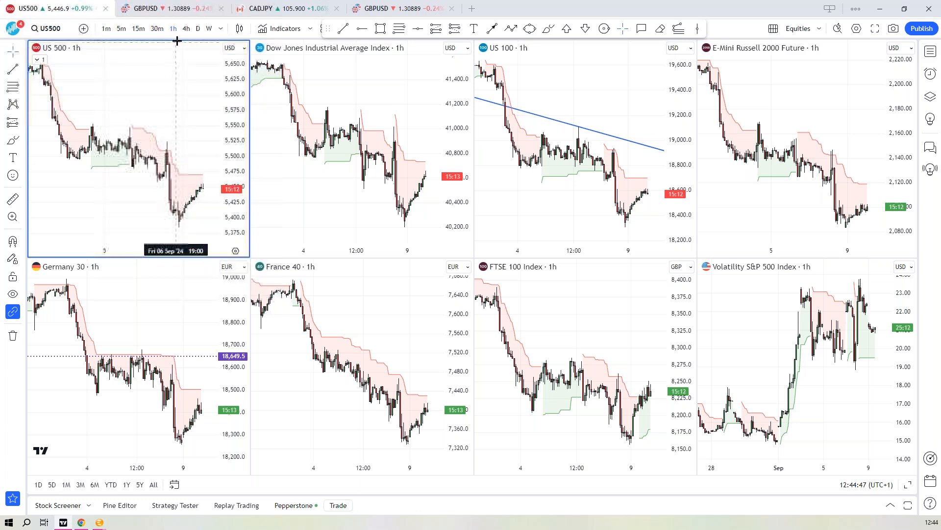
Step: Show the index charts on 4-hour then hourly candles, then switch to the USD pairs layout
{"action": "left_click", "coordinate": [187, 28]}
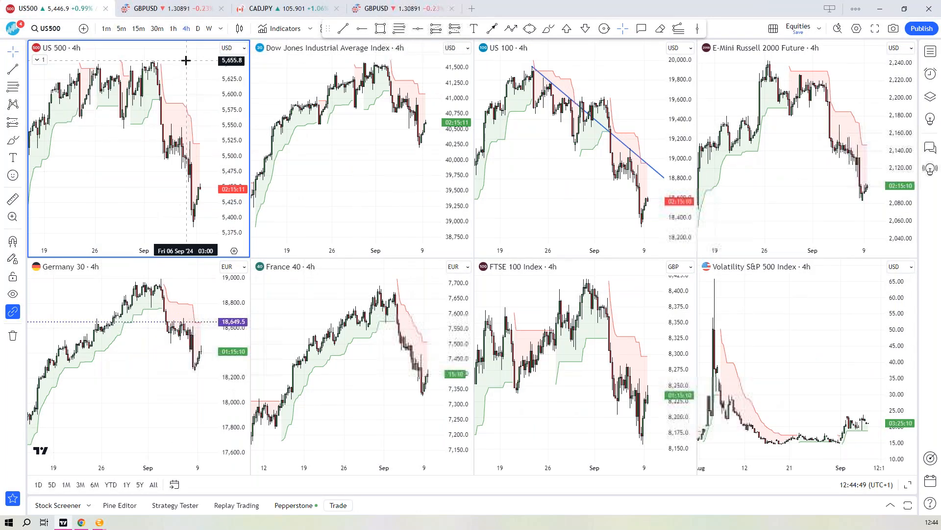
{"action": "mouse_move", "coordinate": [159, 68]}
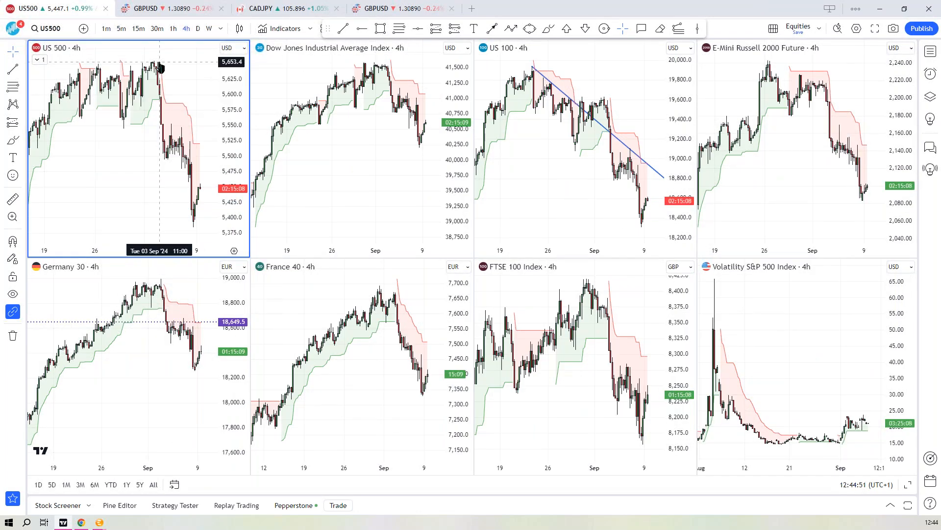
{"action": "mouse_move", "coordinate": [193, 90]}
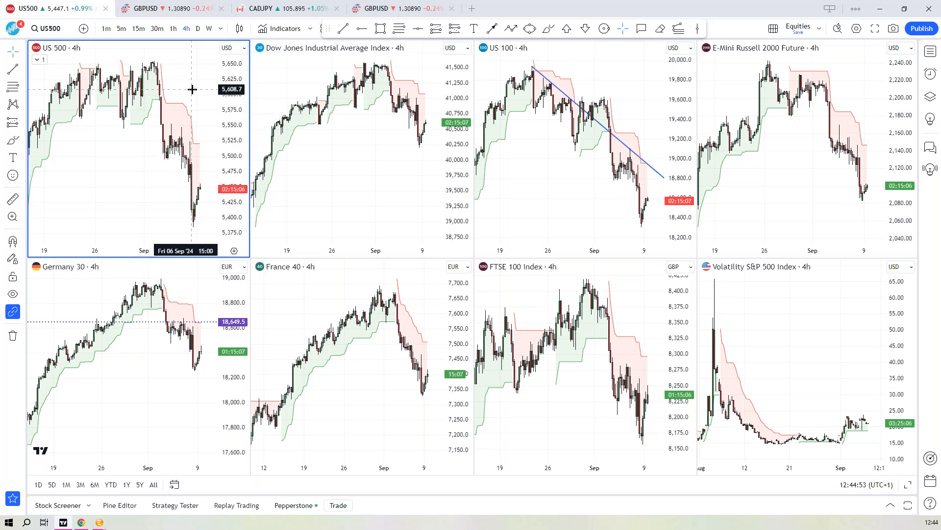
{"action": "mouse_move", "coordinate": [178, 137]}
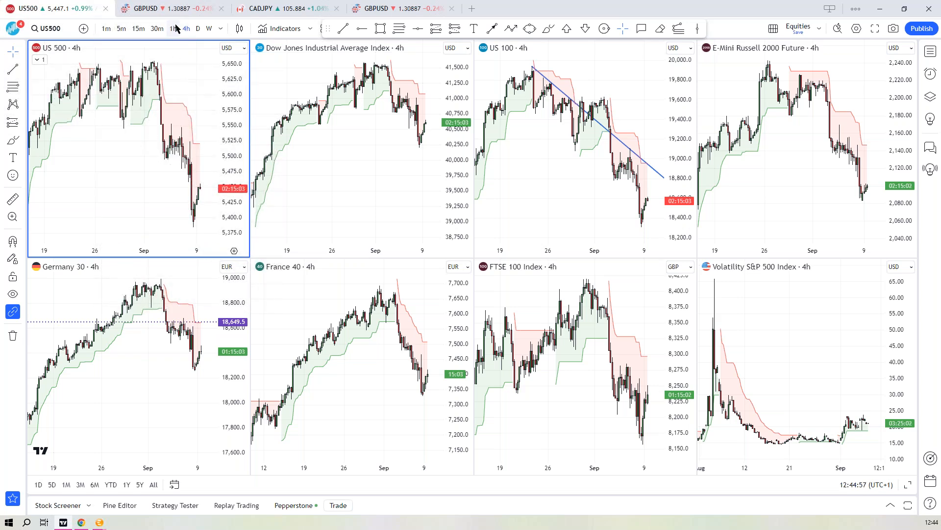
{"action": "left_click", "coordinate": [172, 28]}
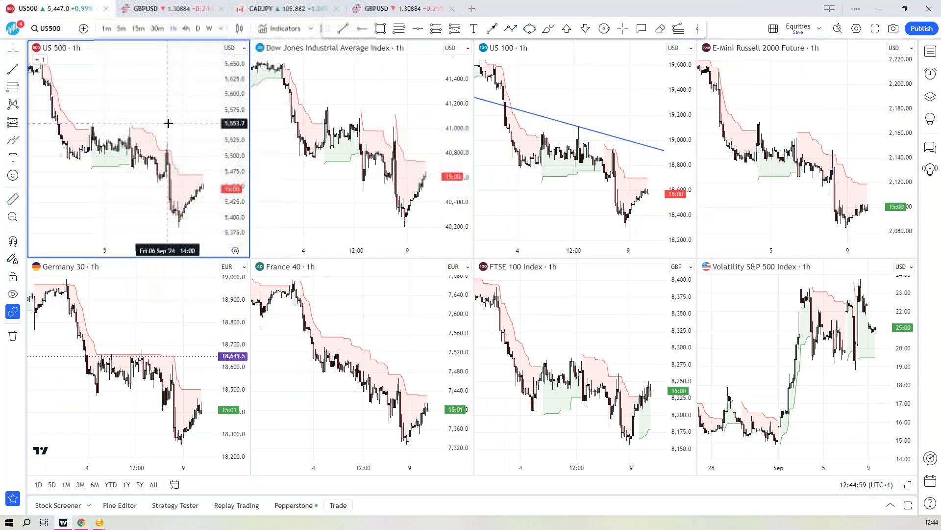
{"action": "mouse_move", "coordinate": [139, 127]}
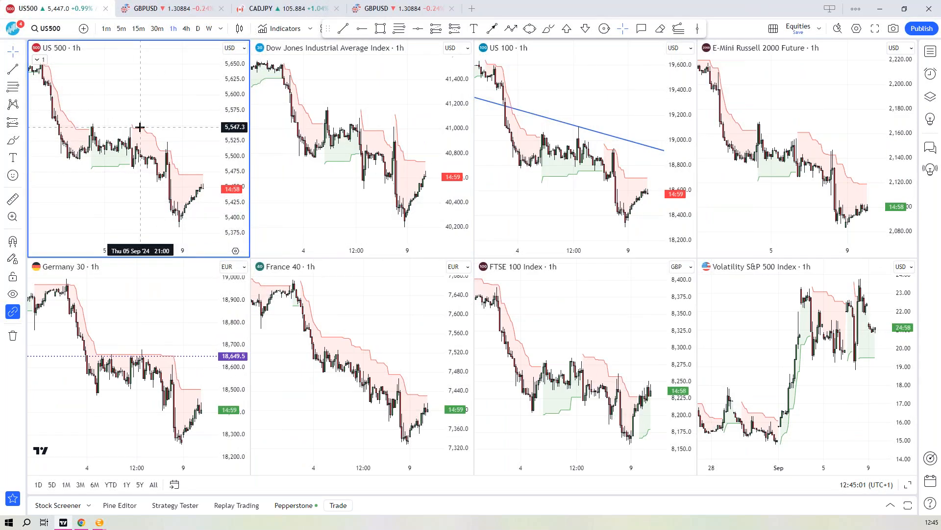
{"action": "mouse_move", "coordinate": [127, 129]}
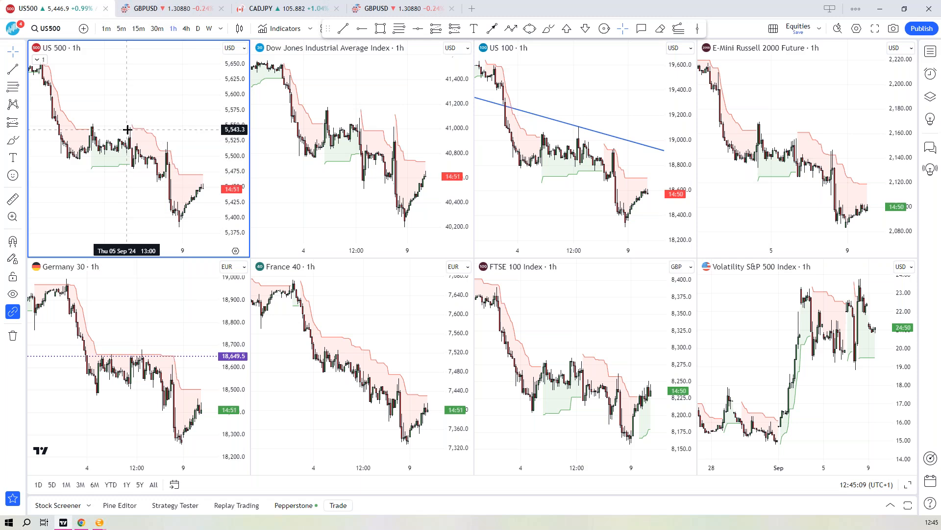
{"action": "mouse_move", "coordinate": [157, 112]}
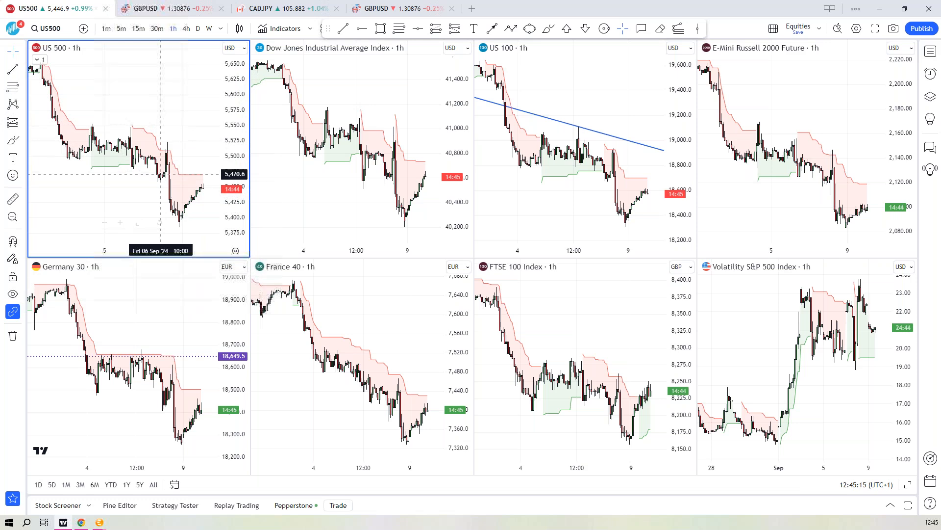
{"action": "mouse_move", "coordinate": [158, 108]}
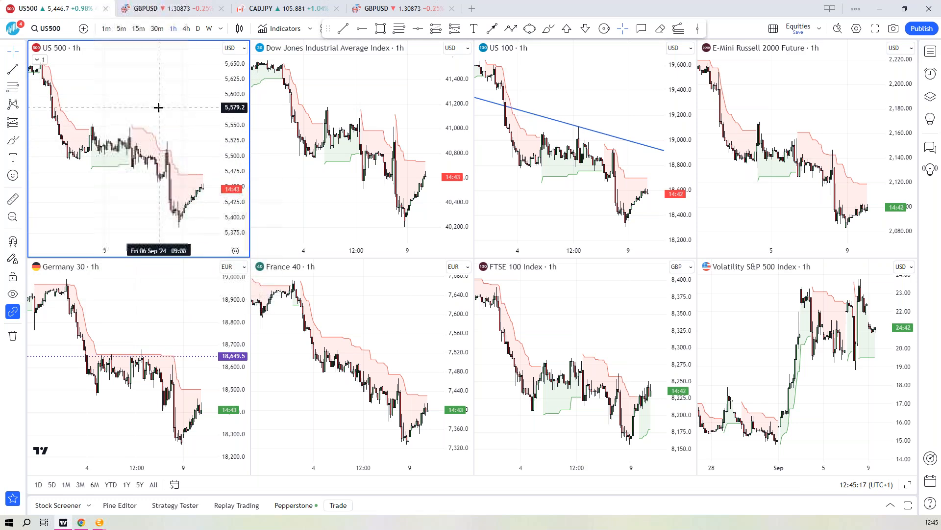
{"action": "mouse_move", "coordinate": [166, 125]}
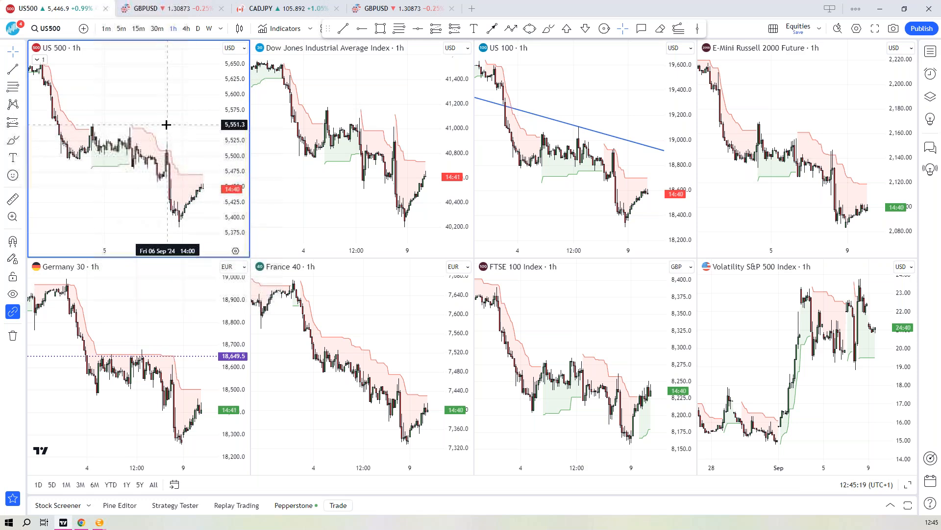
{"action": "mouse_move", "coordinate": [189, 116]}
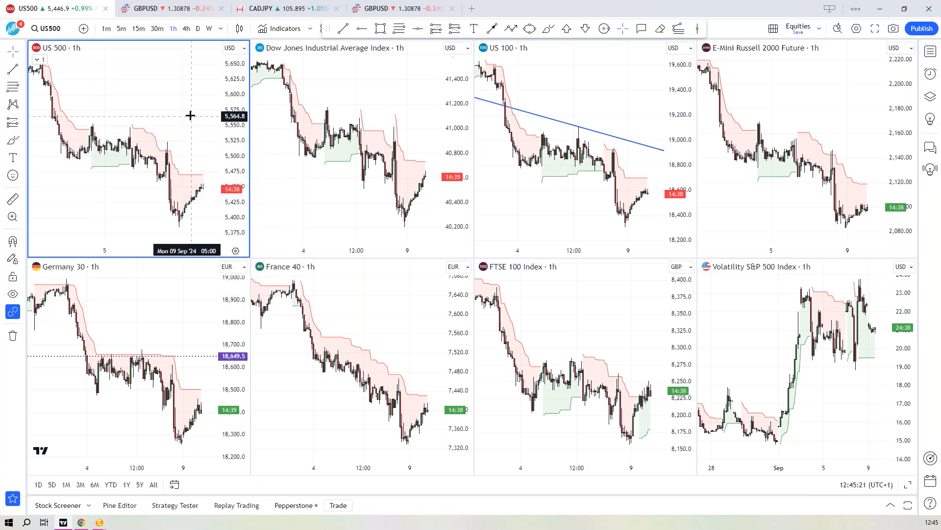
{"action": "left_click", "coordinate": [144, 9]}
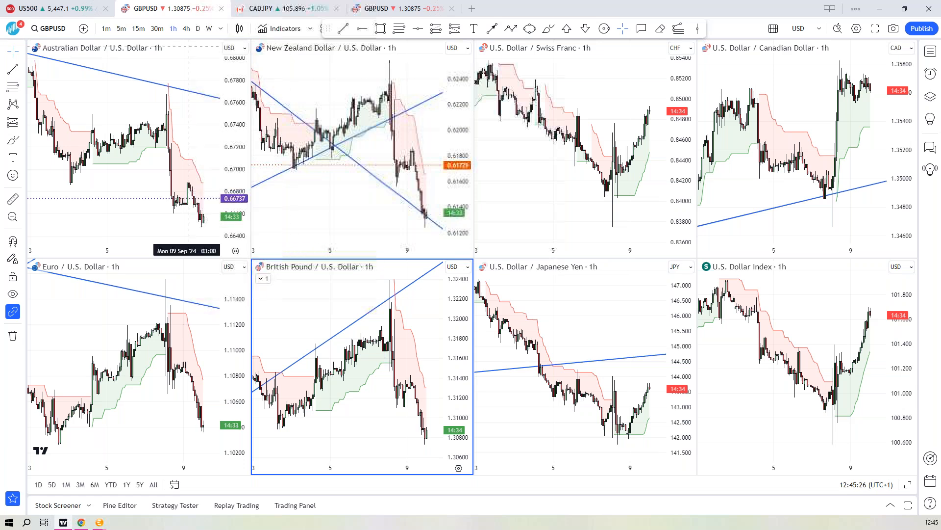
Step: Show the bonds, oil, gold and silver risk grid on hourly candles
{"action": "left_click", "coordinate": [267, 9]}
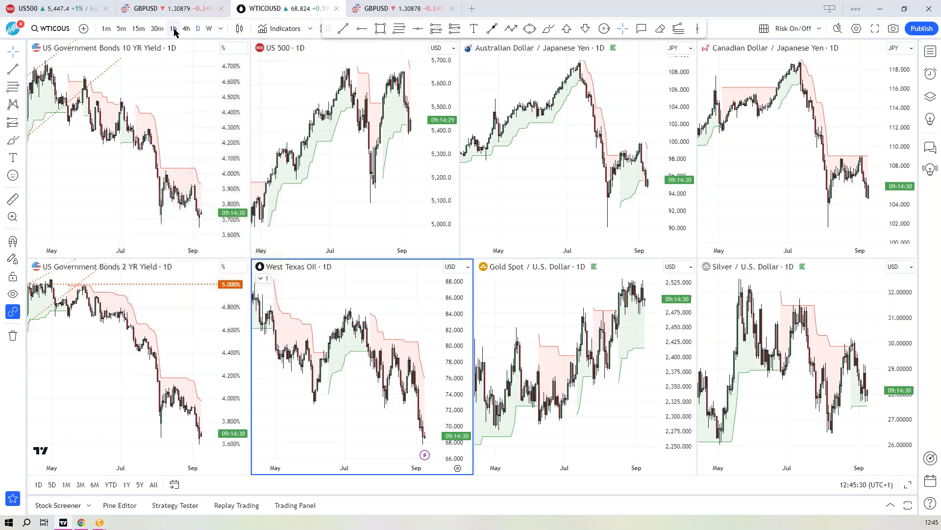
{"action": "left_click", "coordinate": [173, 28]}
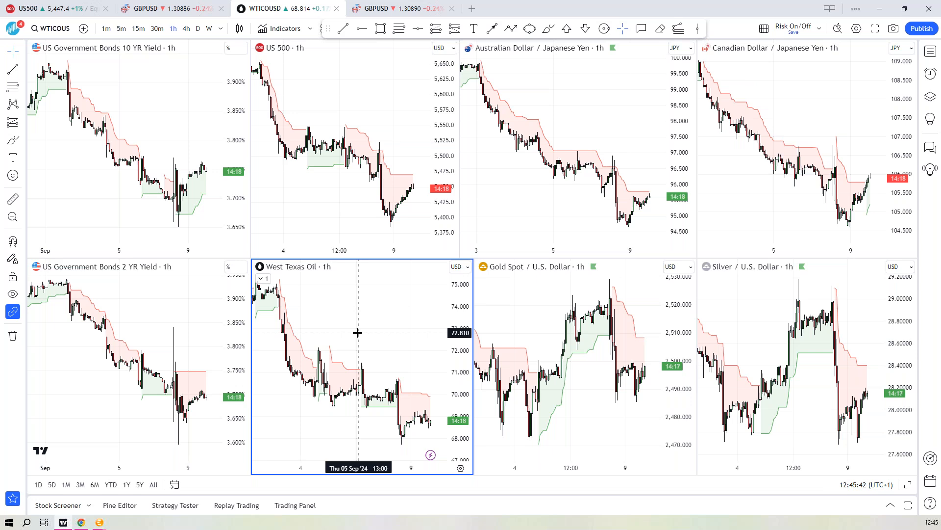
{"action": "mouse_move", "coordinate": [351, 335]}
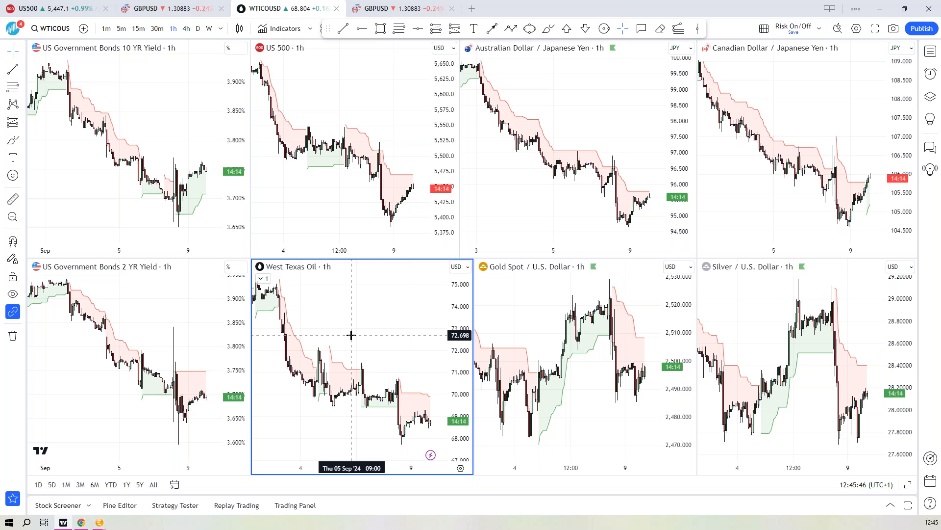
{"action": "mouse_move", "coordinate": [368, 319]}
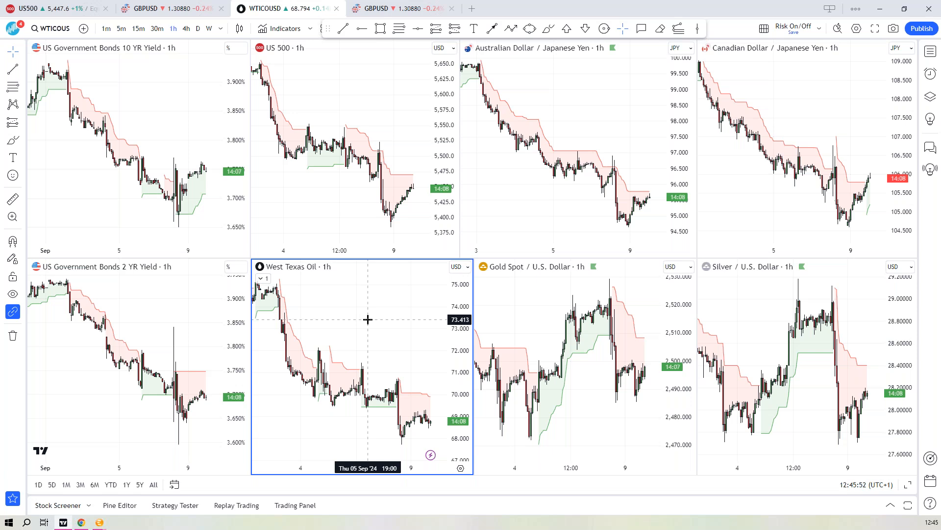
{"action": "mouse_move", "coordinate": [168, 141]}
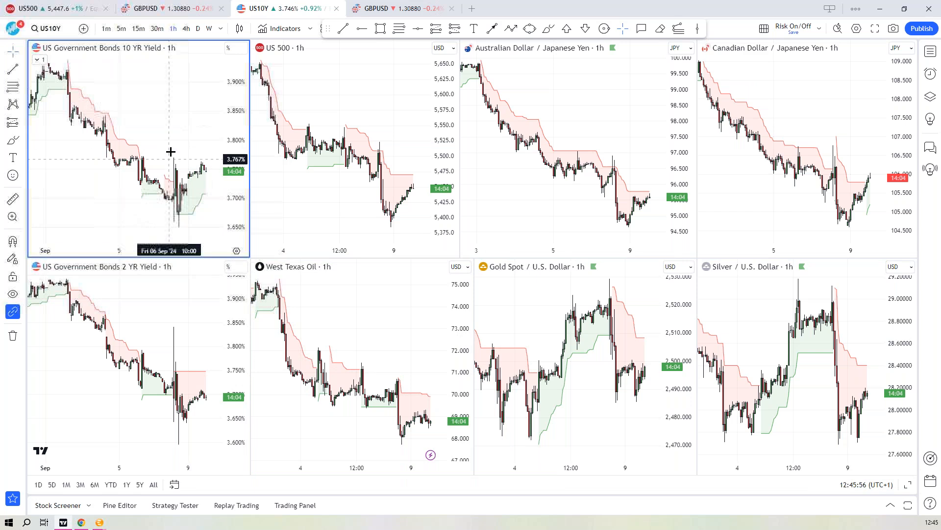
{"action": "mouse_move", "coordinate": [173, 145]}
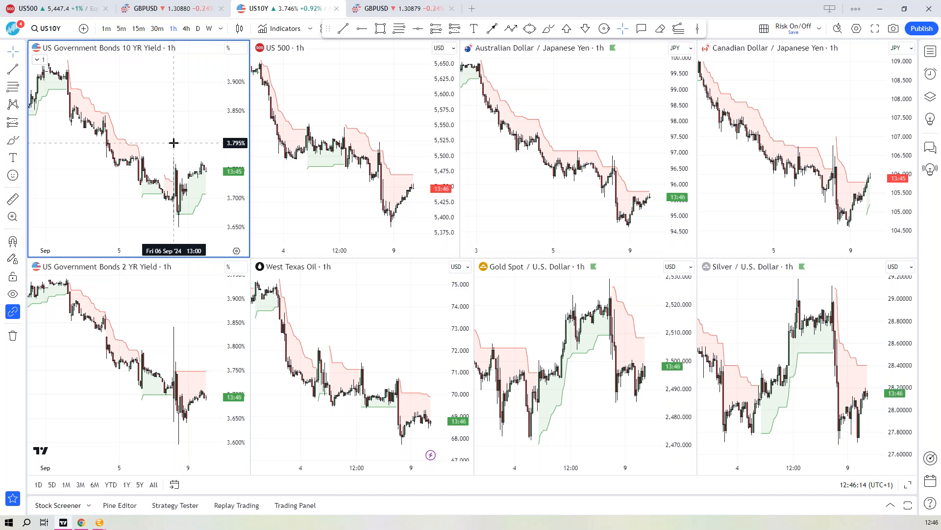
{"action": "mouse_move", "coordinate": [146, 110]}
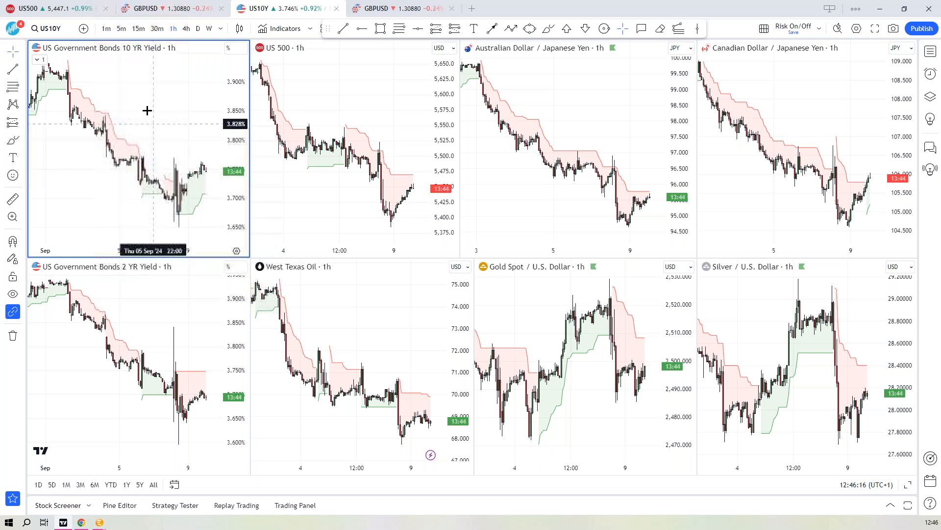
{"action": "mouse_move", "coordinate": [184, 73]}
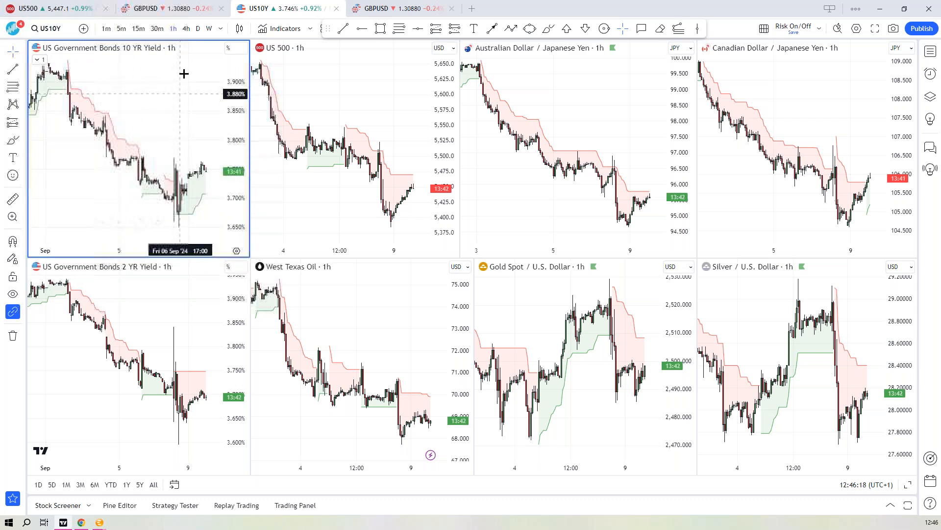
{"action": "mouse_move", "coordinate": [100, 147]}
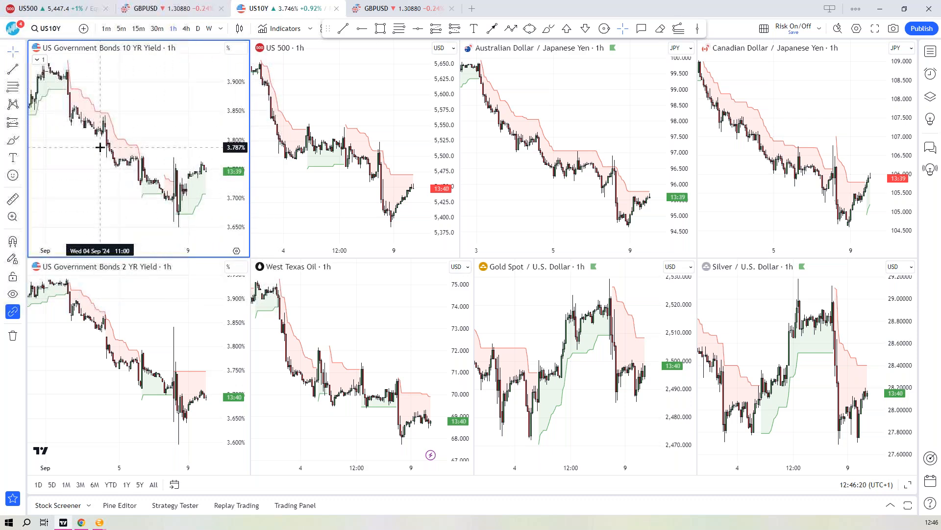
{"action": "mouse_move", "coordinate": [173, 143]}
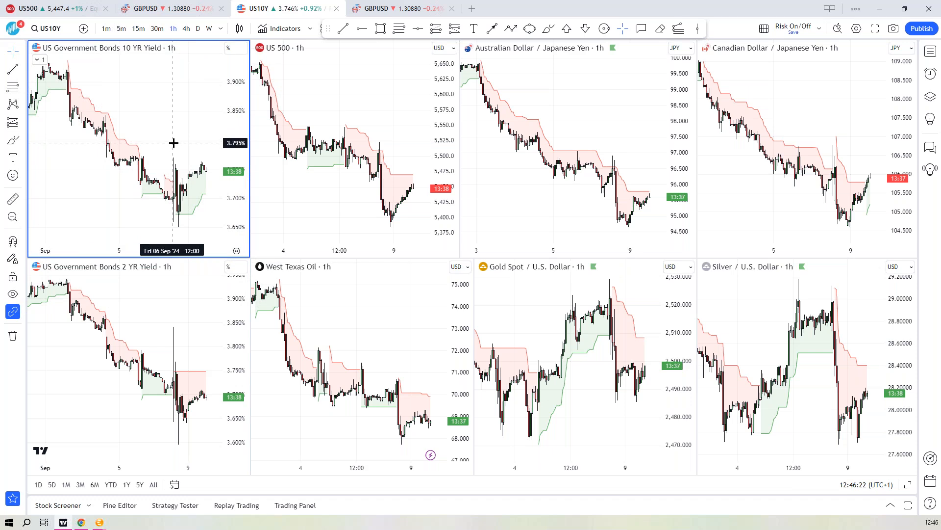
{"action": "mouse_move", "coordinate": [81, 23]}
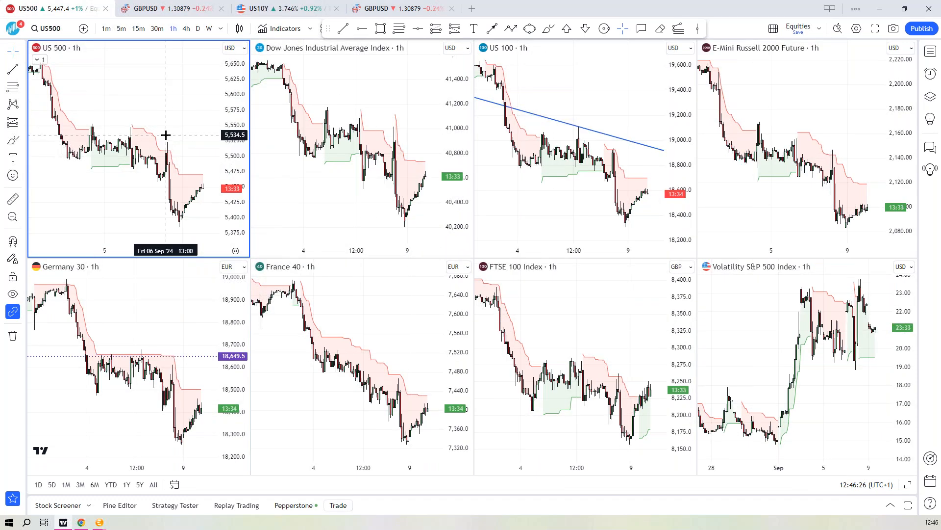
{"action": "mouse_move", "coordinate": [119, 111]}
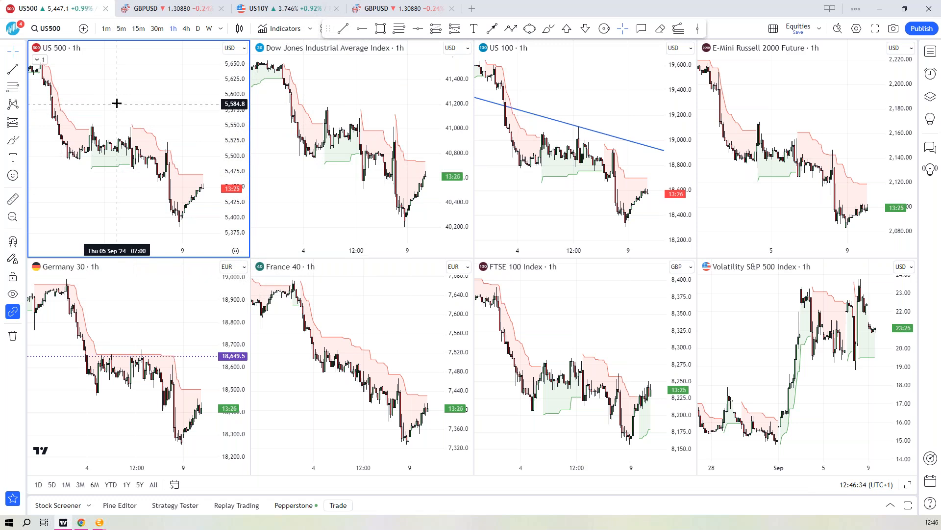
{"action": "mouse_move", "coordinate": [132, 117]}
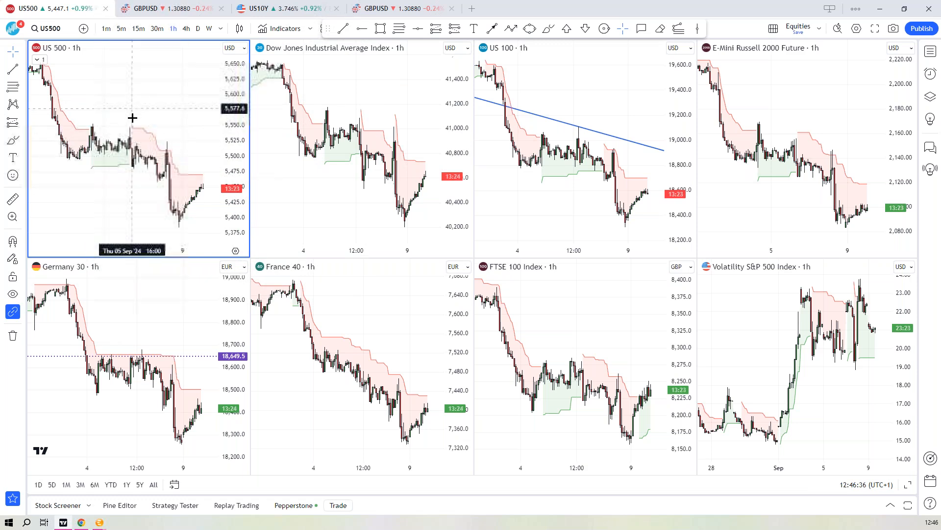
{"action": "mouse_move", "coordinate": [183, 173]}
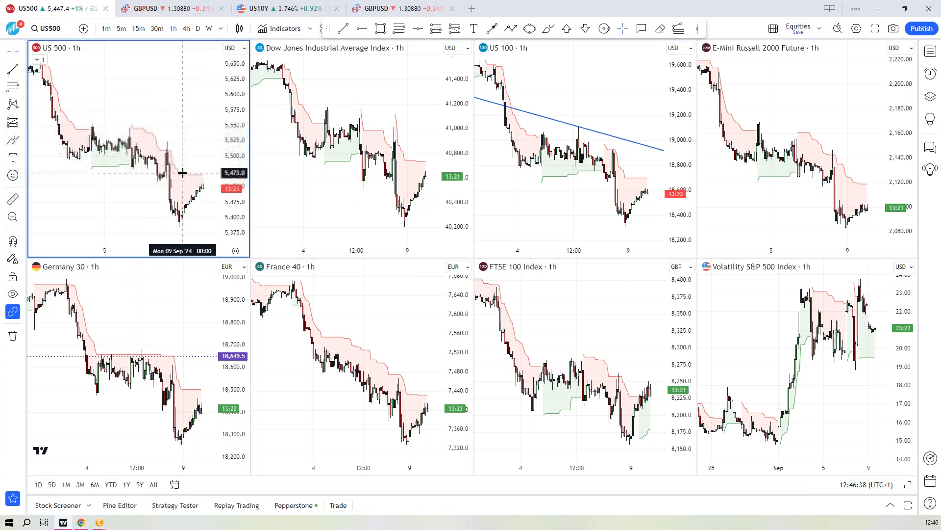
{"action": "mouse_move", "coordinate": [173, 172]}
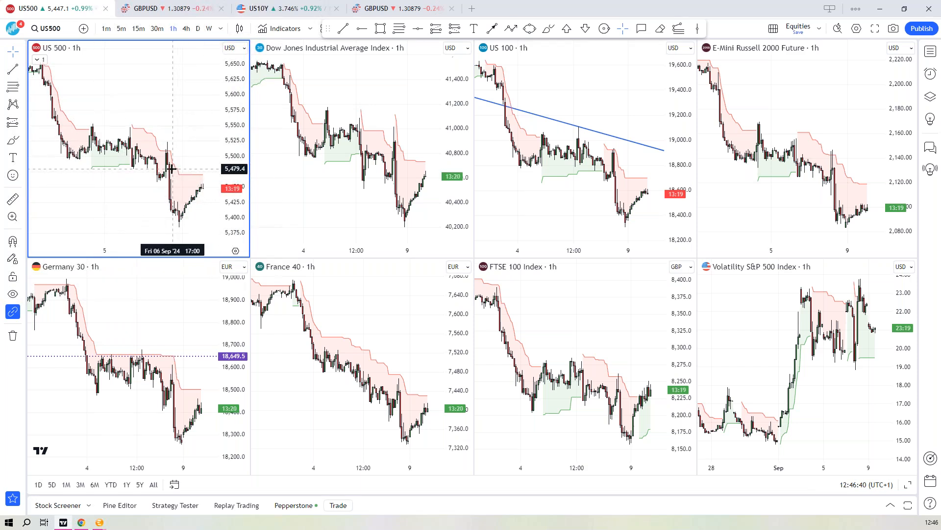
{"action": "mouse_move", "coordinate": [189, 210]}
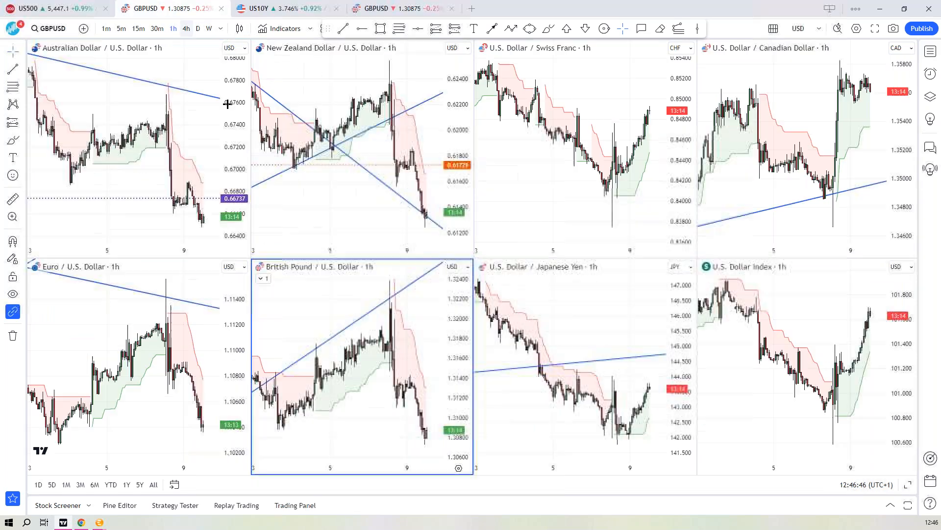
{"action": "mouse_move", "coordinate": [286, 291]}
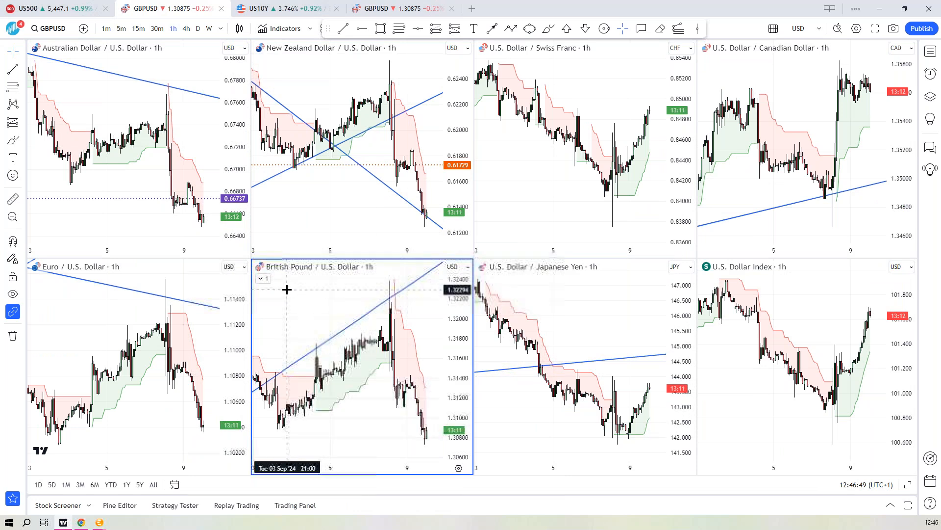
{"action": "mouse_move", "coordinate": [302, 292]}
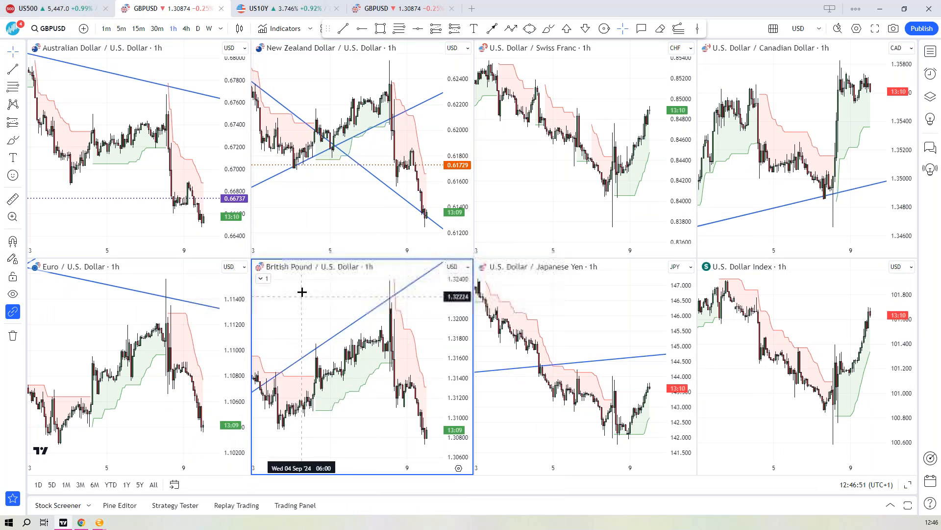
{"action": "mouse_move", "coordinate": [395, 308]}
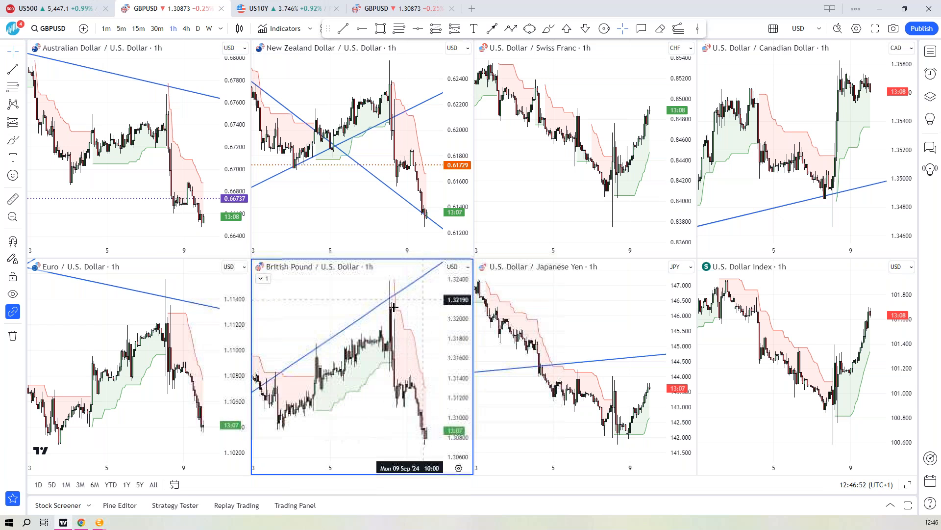